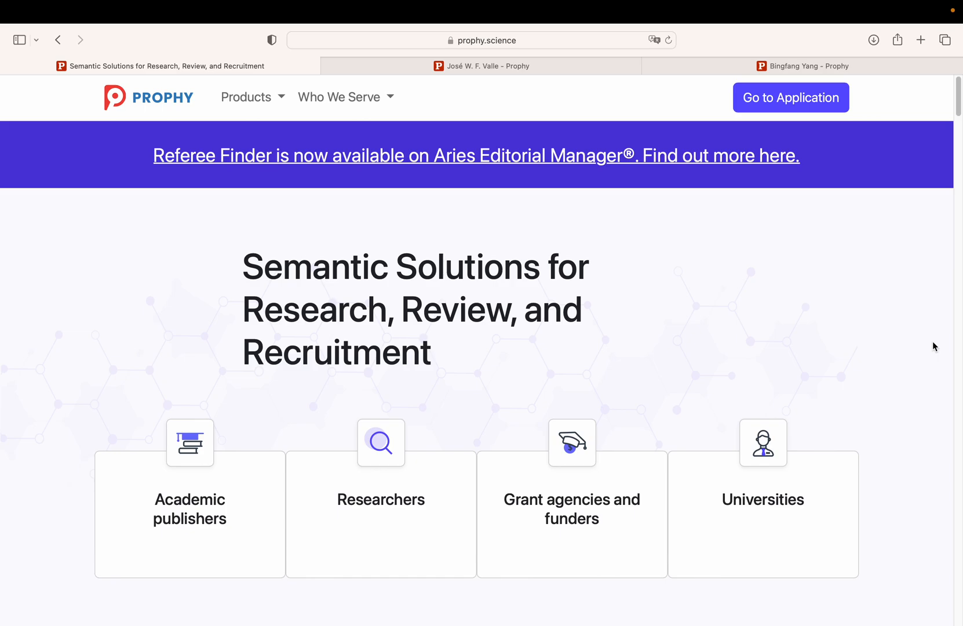
pyautogui.moveTo(939, 326)
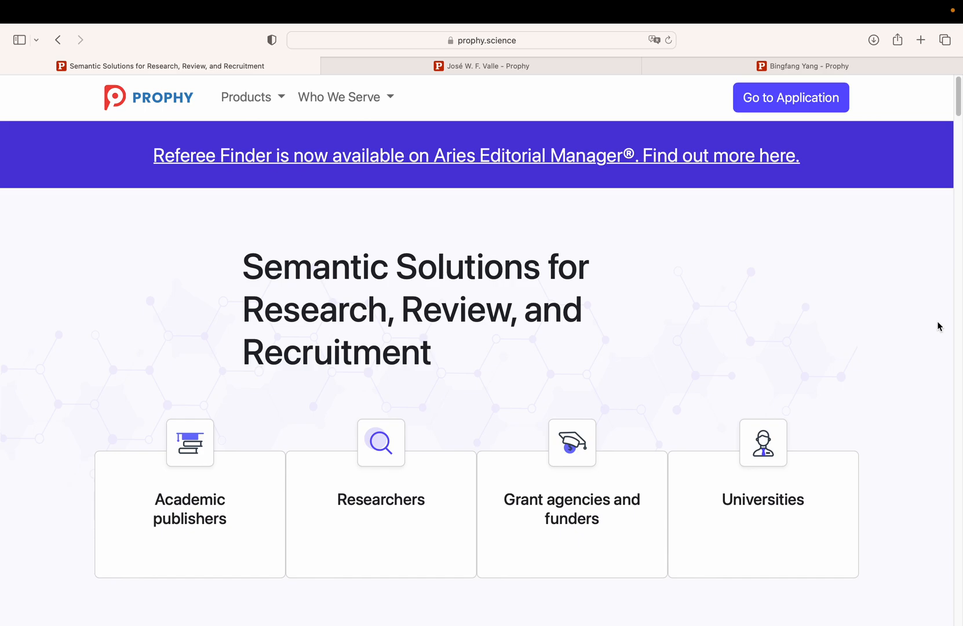
# Step: Enter the Prophy application from the homepage and go to the Referee finder page
pyautogui.click(791, 96)
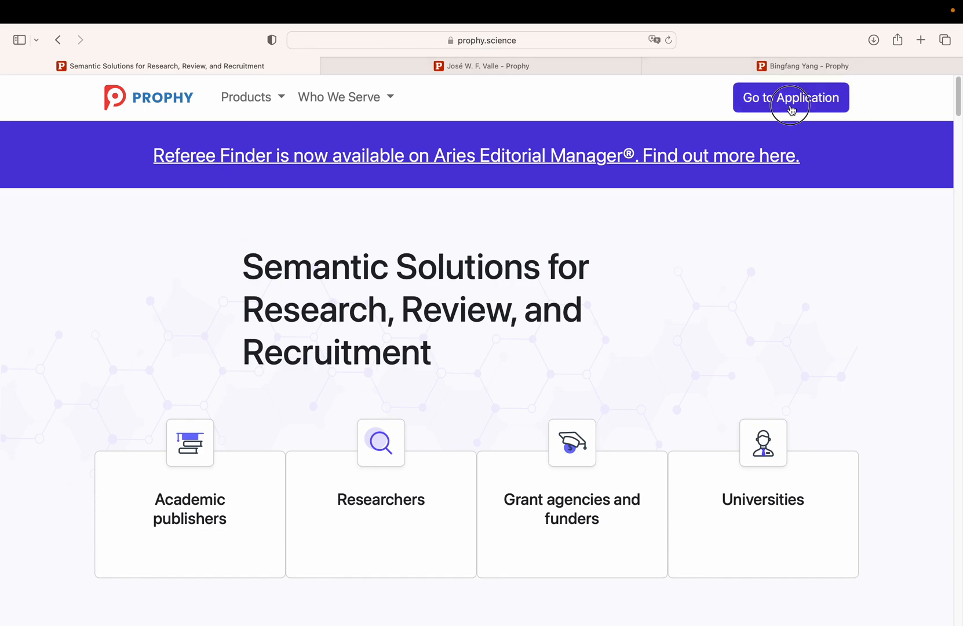
pyautogui.click(790, 97)
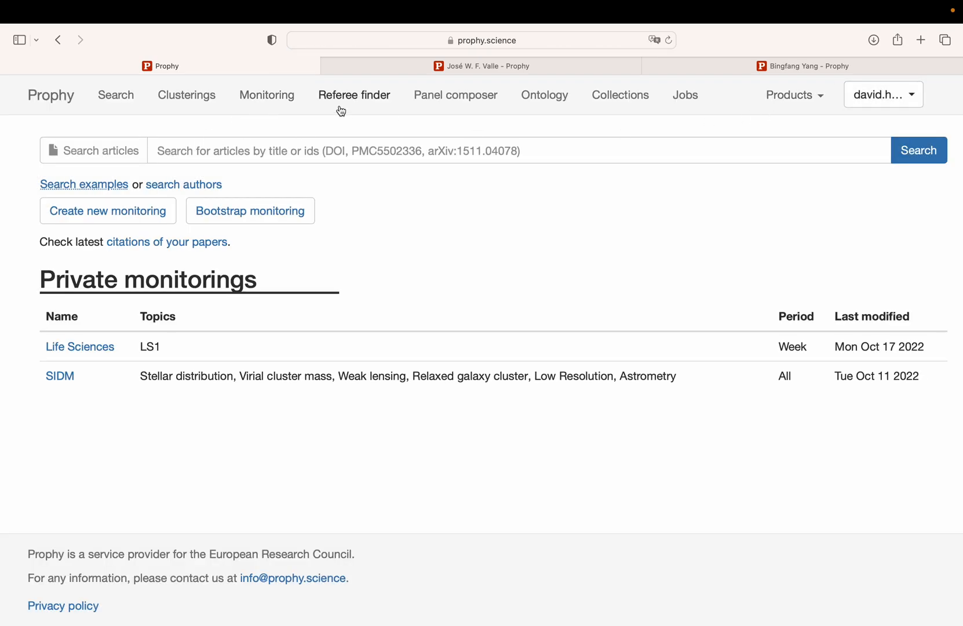
pyautogui.click(349, 95)
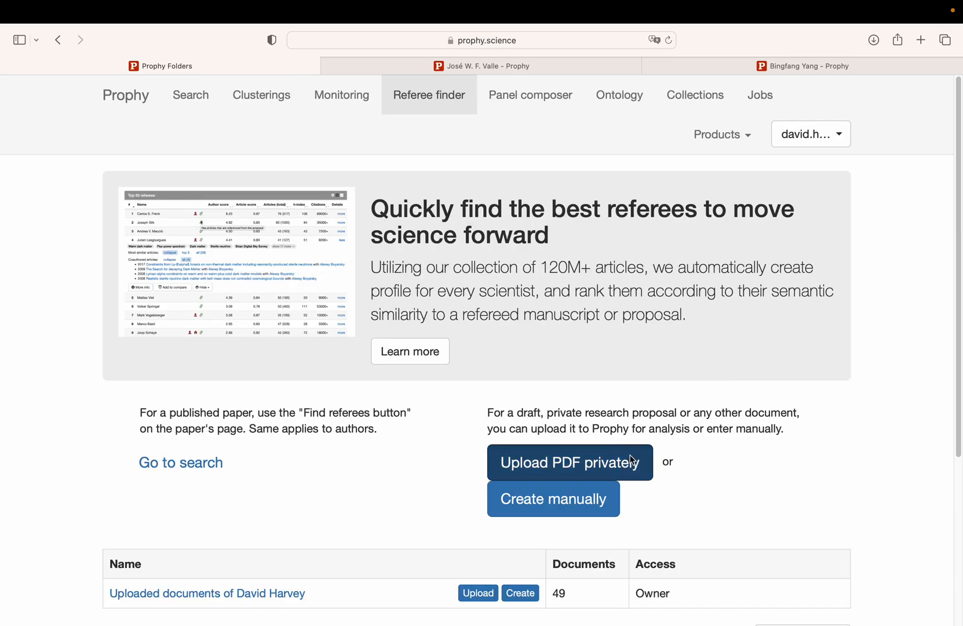
# Step: Upload prophy_demo.pdf from Downloads as a private proposal
pyautogui.click(569, 462)
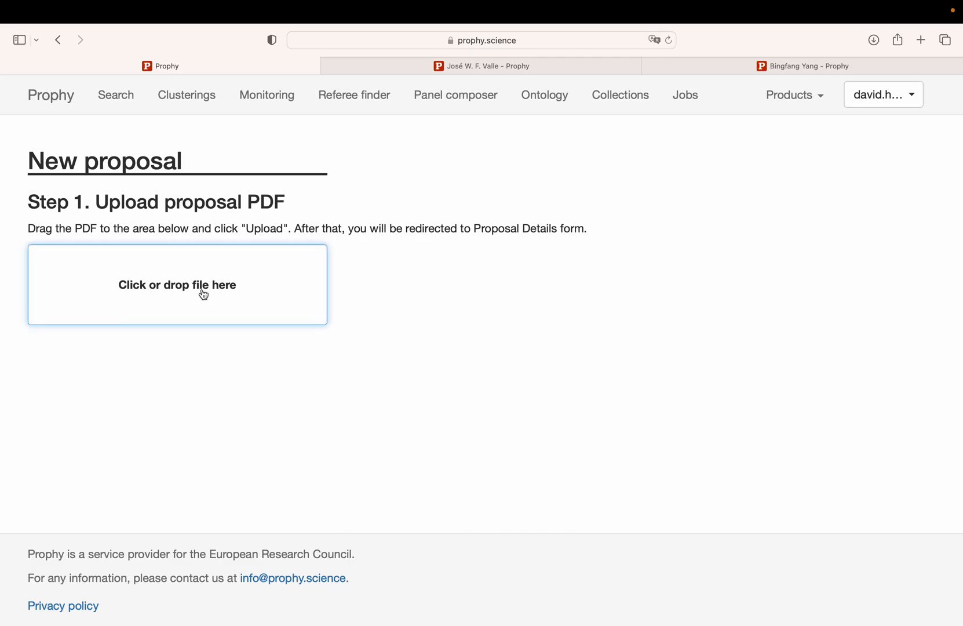
pyautogui.click(176, 285)
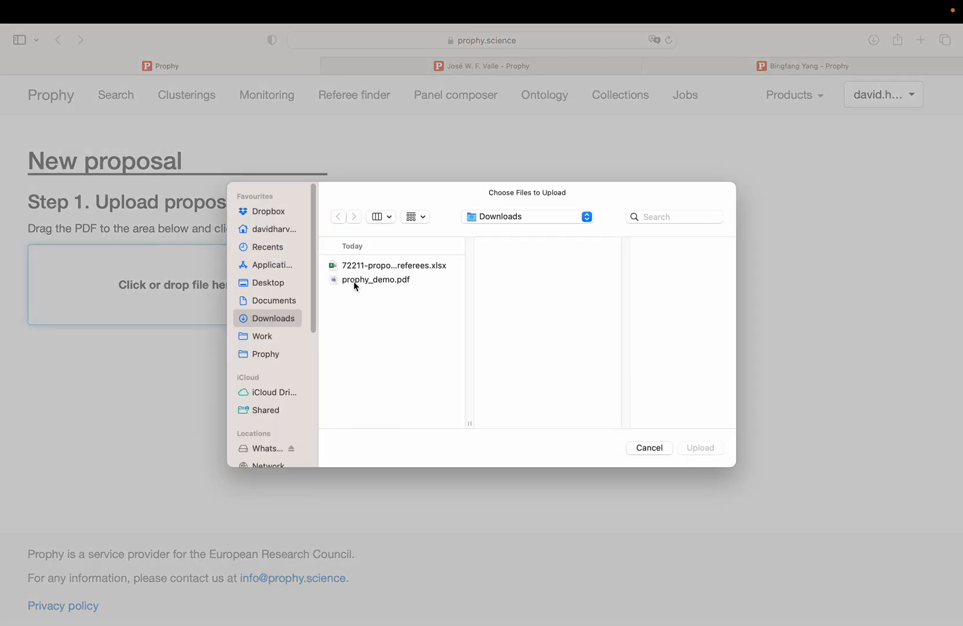
pyautogui.doubleClick(376, 280)
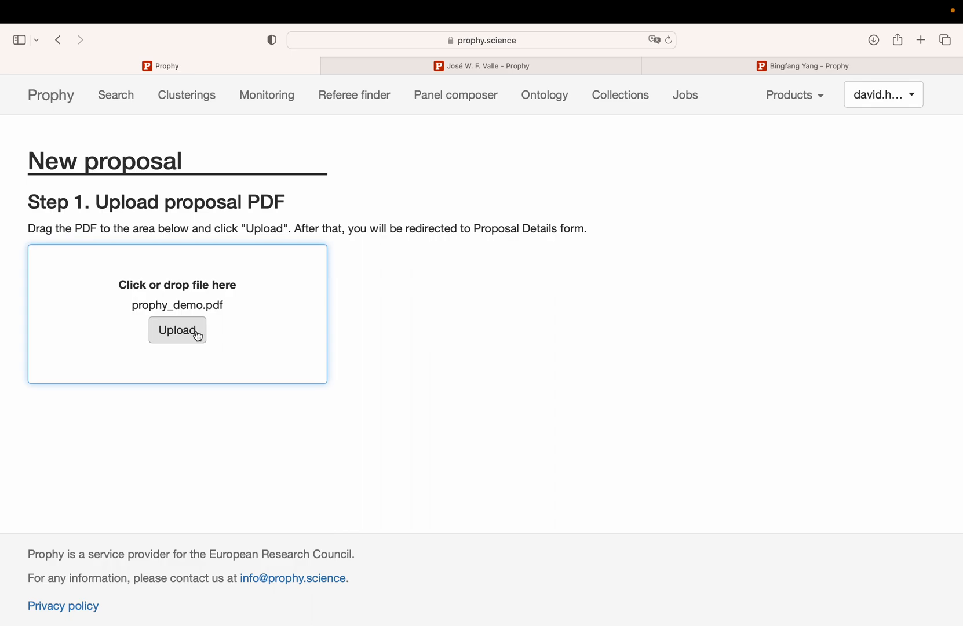
pyautogui.click(177, 330)
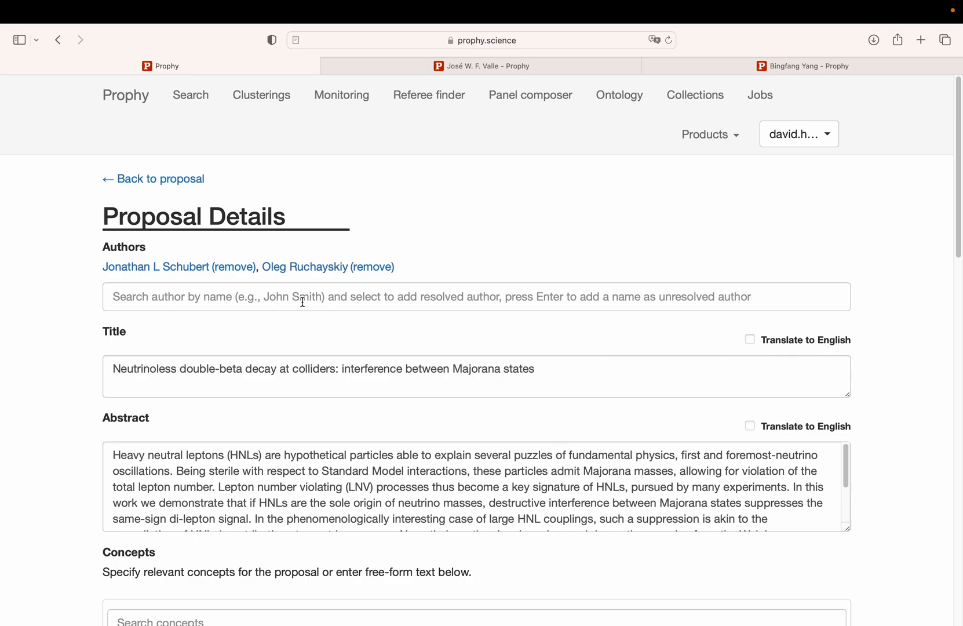
pyautogui.scroll(-3)
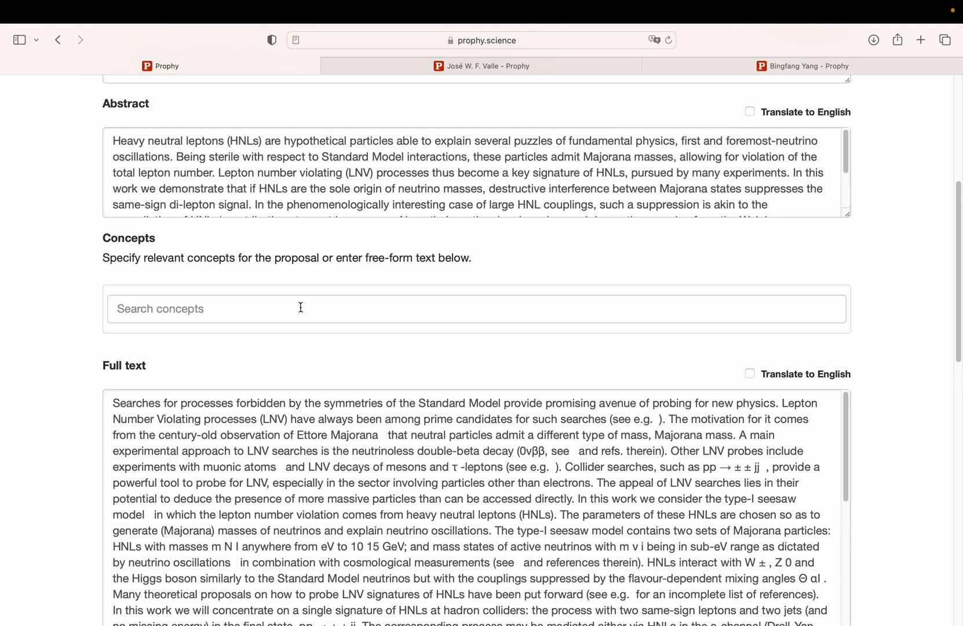
pyautogui.scroll(3)
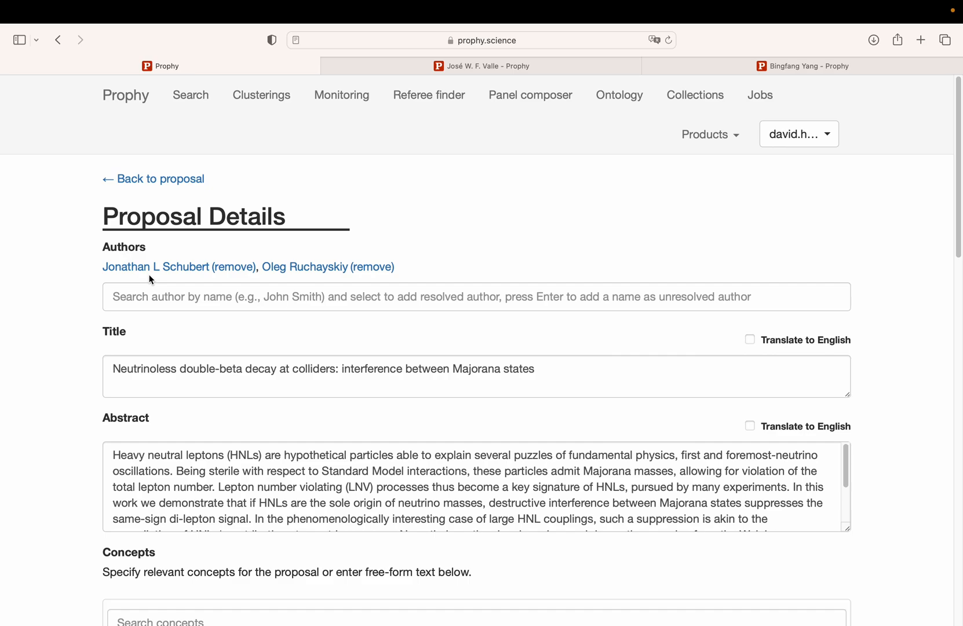
pyautogui.moveTo(155, 267)
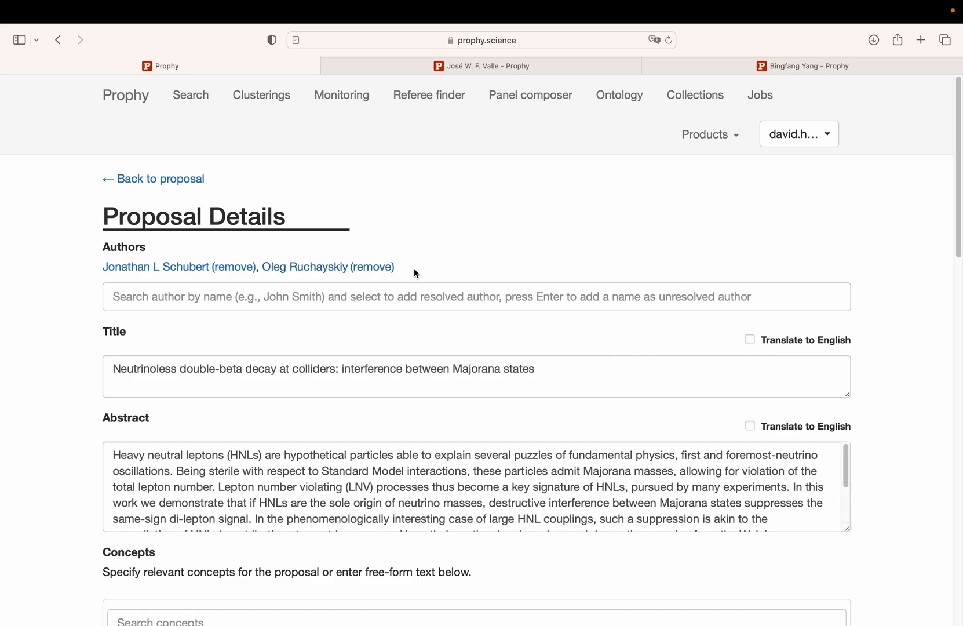
pyautogui.moveTo(411, 301)
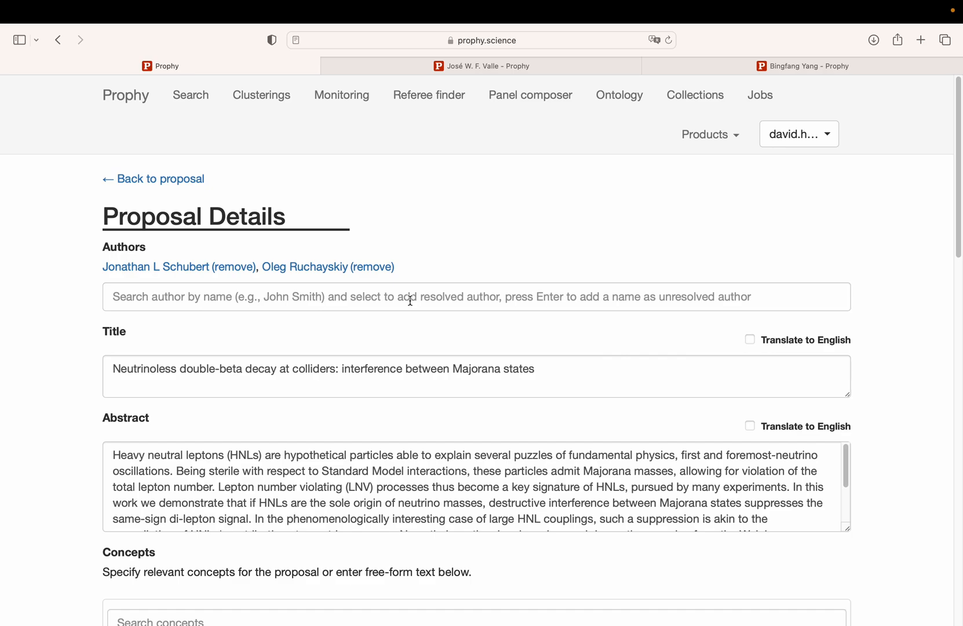
pyautogui.write('Dav')
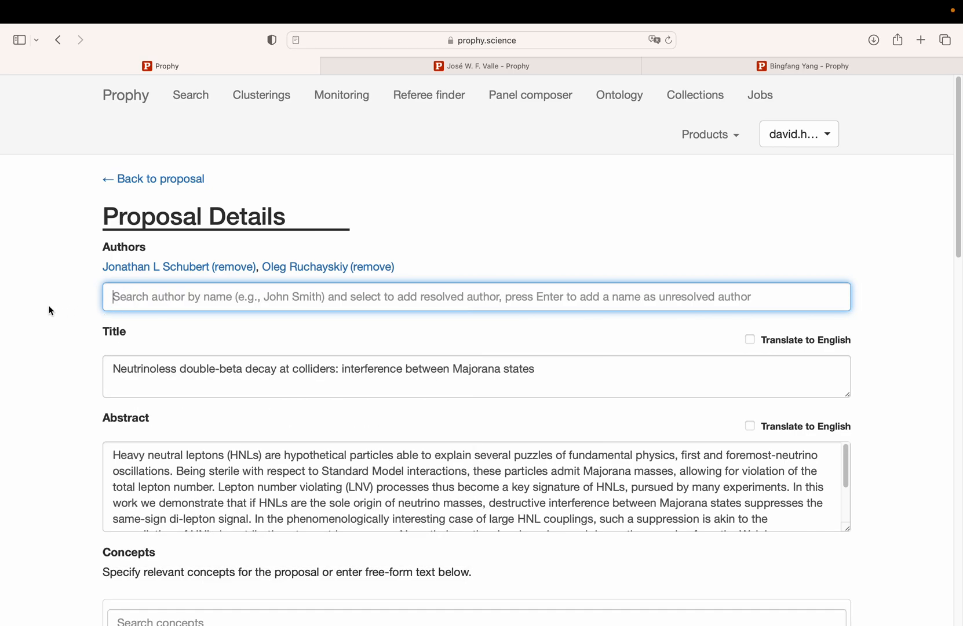
pyautogui.scroll(-3)
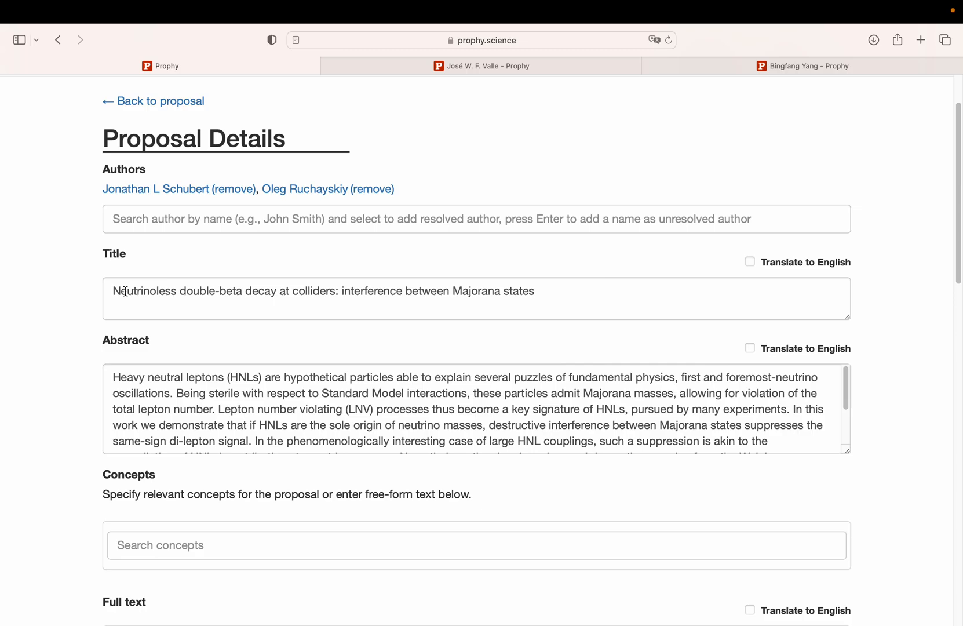
pyautogui.scroll(-3)
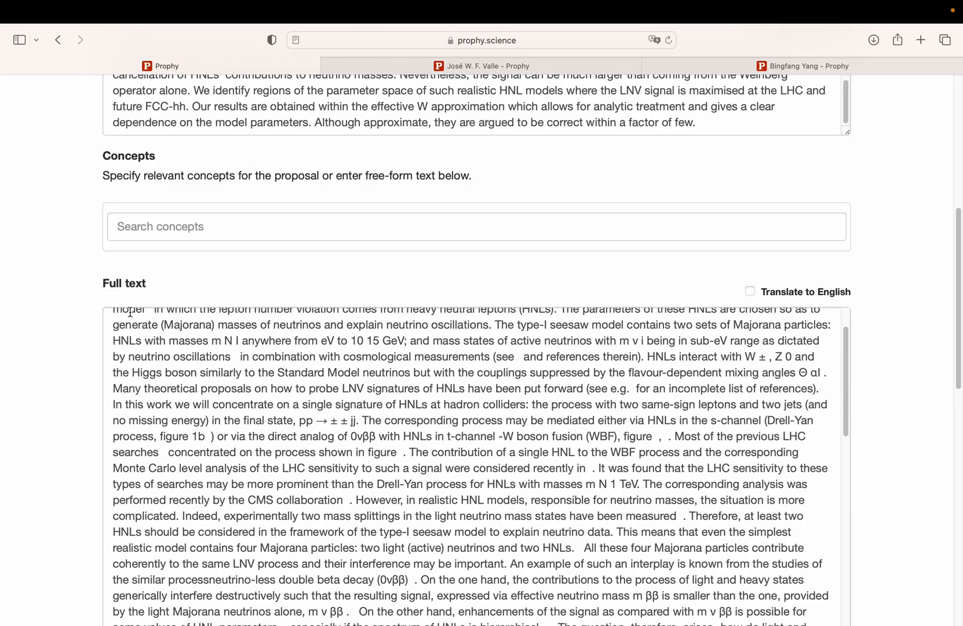
pyautogui.scroll(-3)
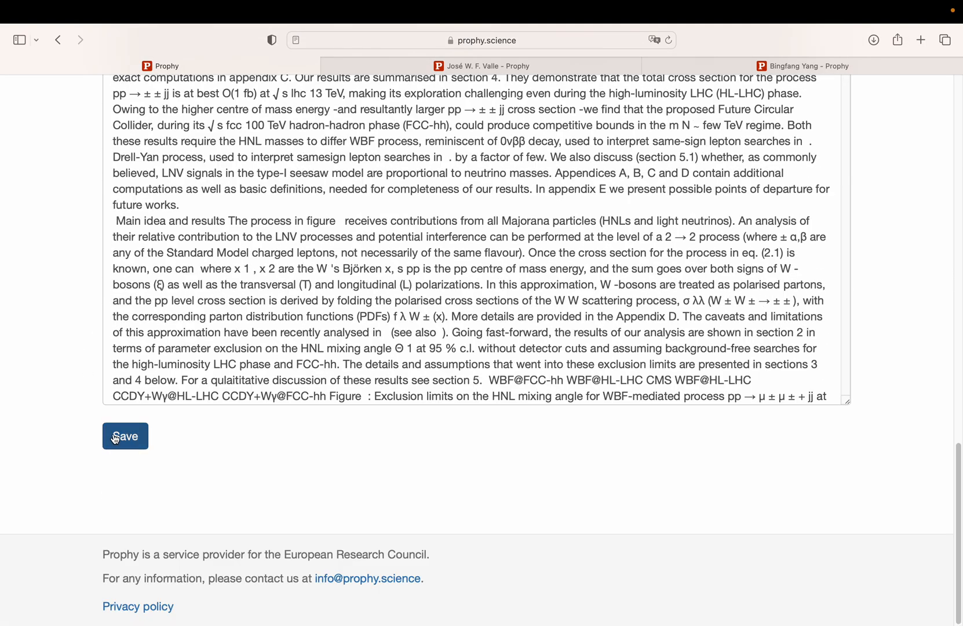
# Step: Save the proposal and review its 184 concepts and 142 references
pyautogui.click(125, 436)
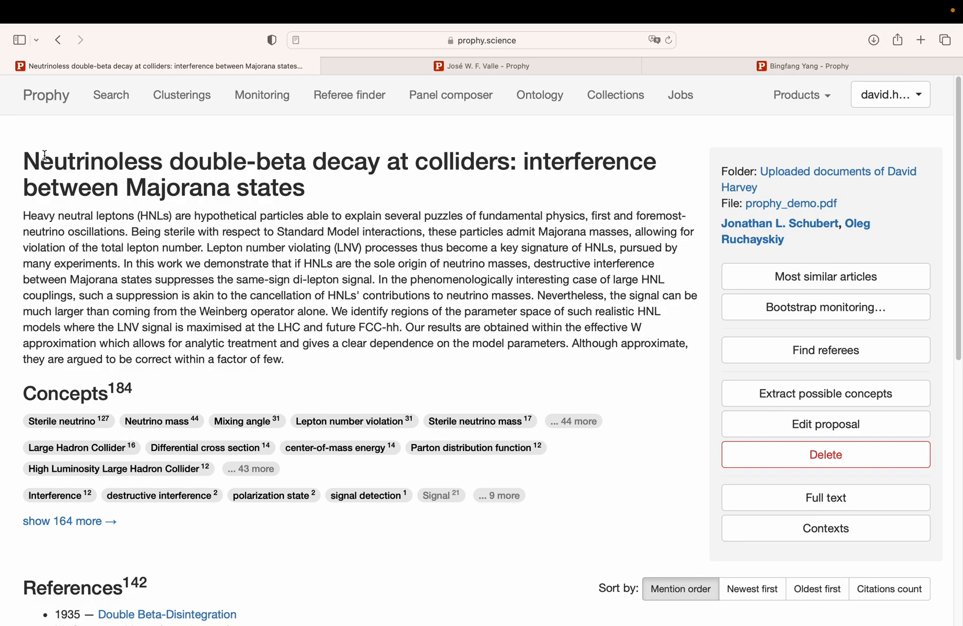
pyautogui.moveTo(23, 163)
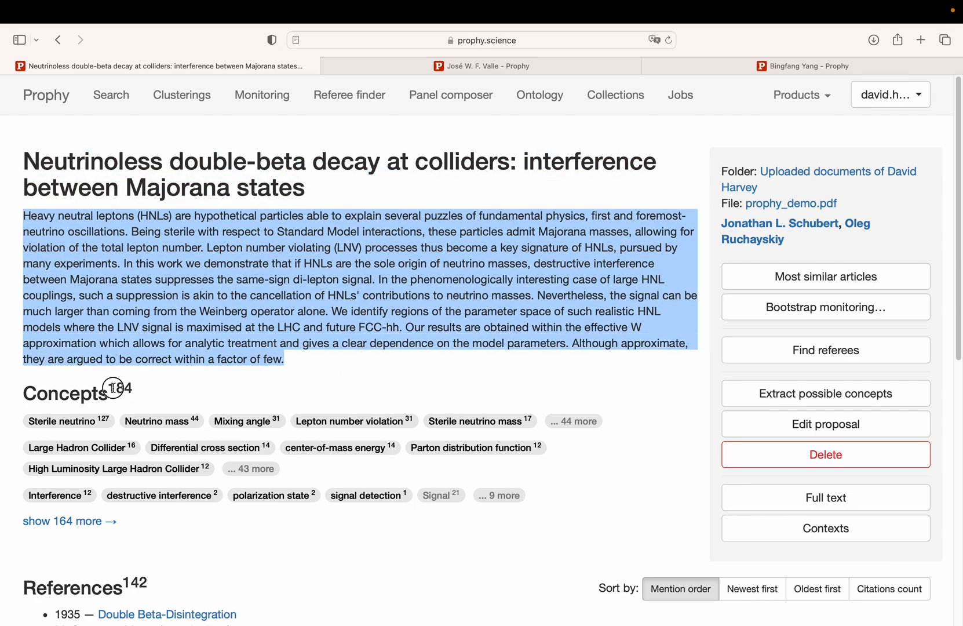
pyautogui.scroll(-3)
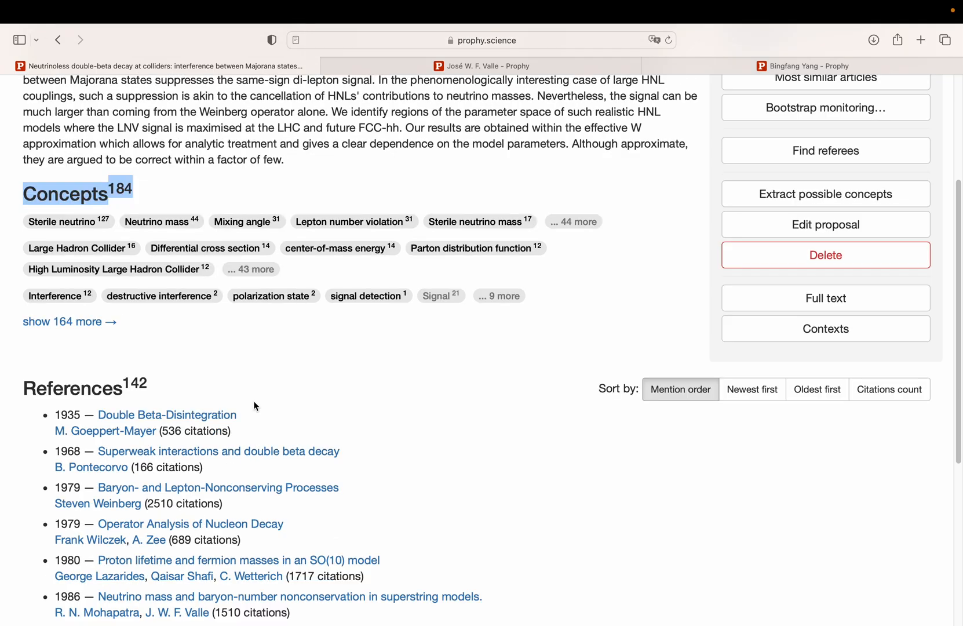
pyautogui.scroll(-3)
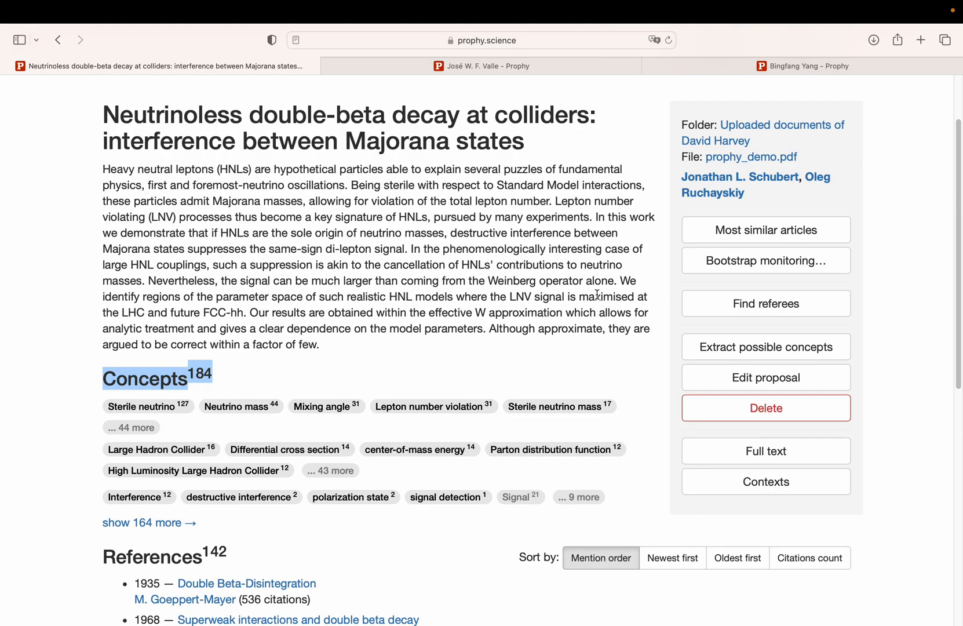
# Step: Find referees and scroll to the Top 50 candidates table led by José W. F. Valle
pyautogui.click(766, 304)
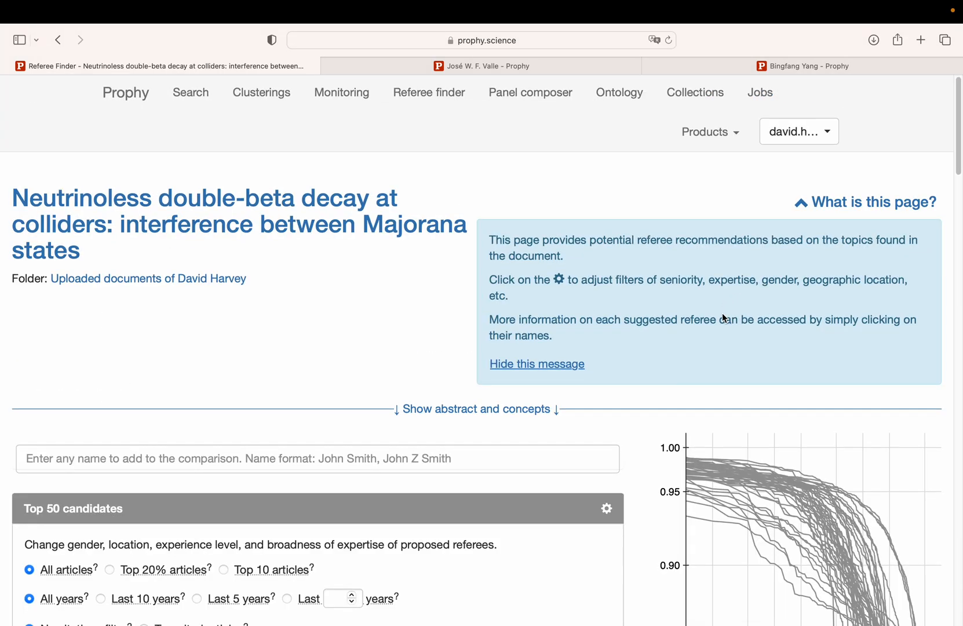
pyautogui.scroll(-3)
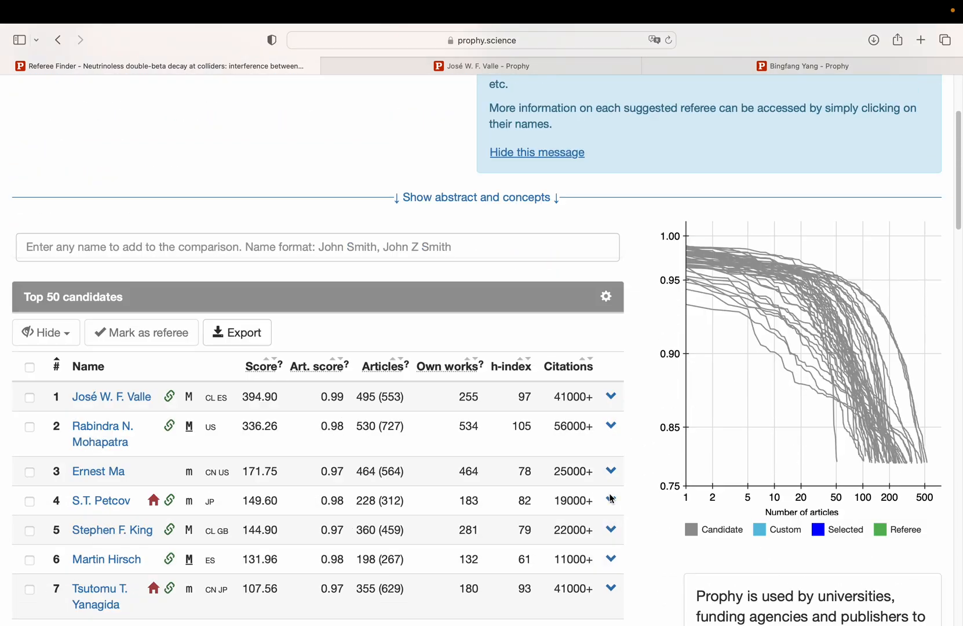
pyautogui.scroll(-3)
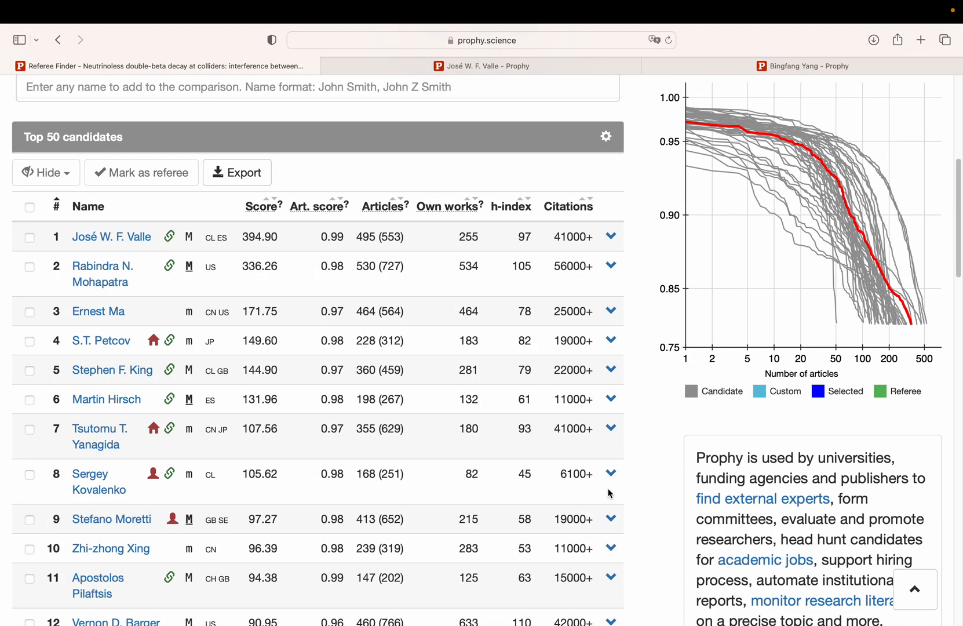
pyautogui.moveTo(102, 273)
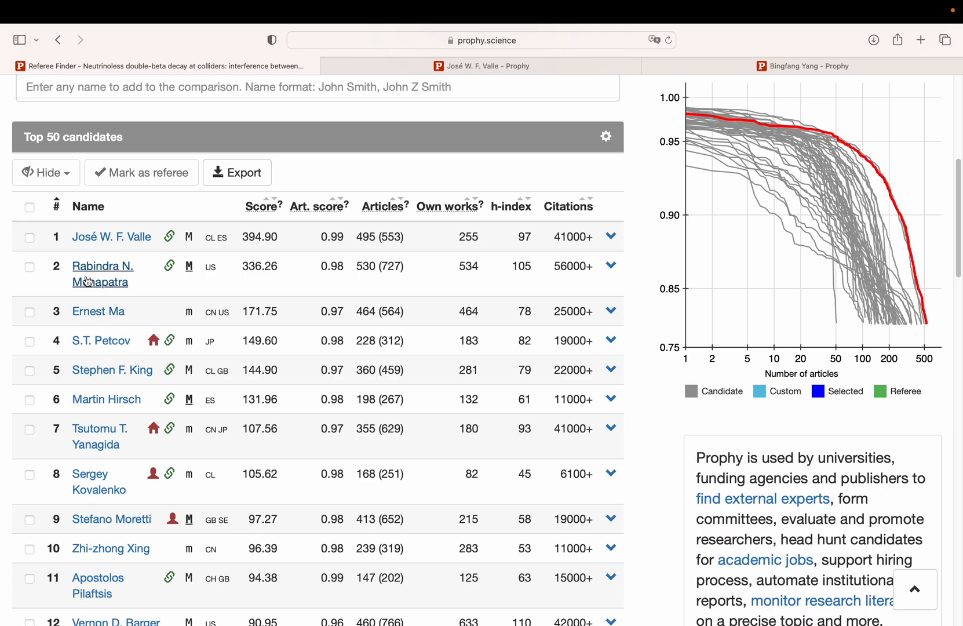
pyautogui.moveTo(101, 341)
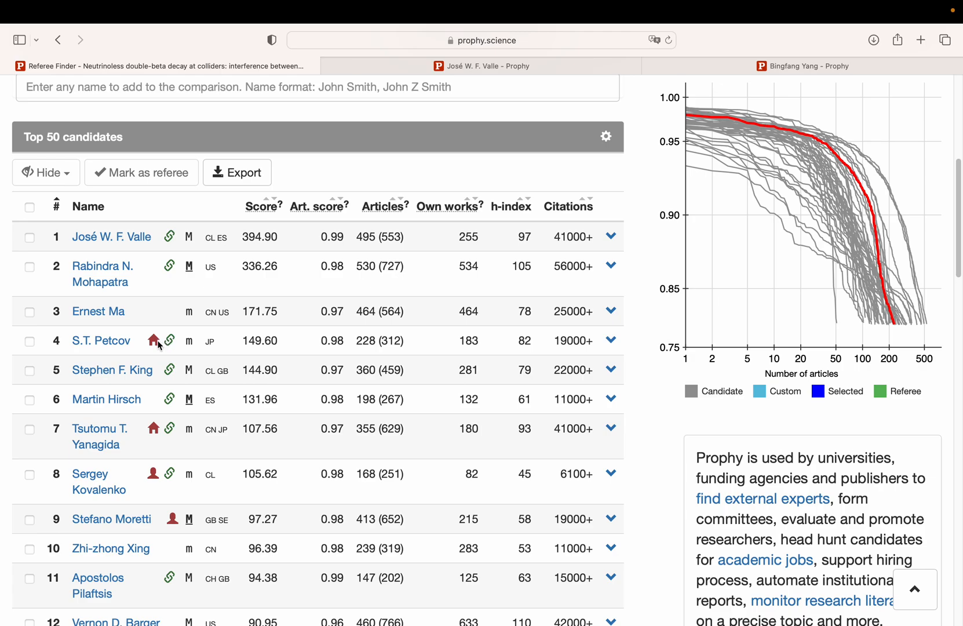
pyautogui.moveTo(153, 340)
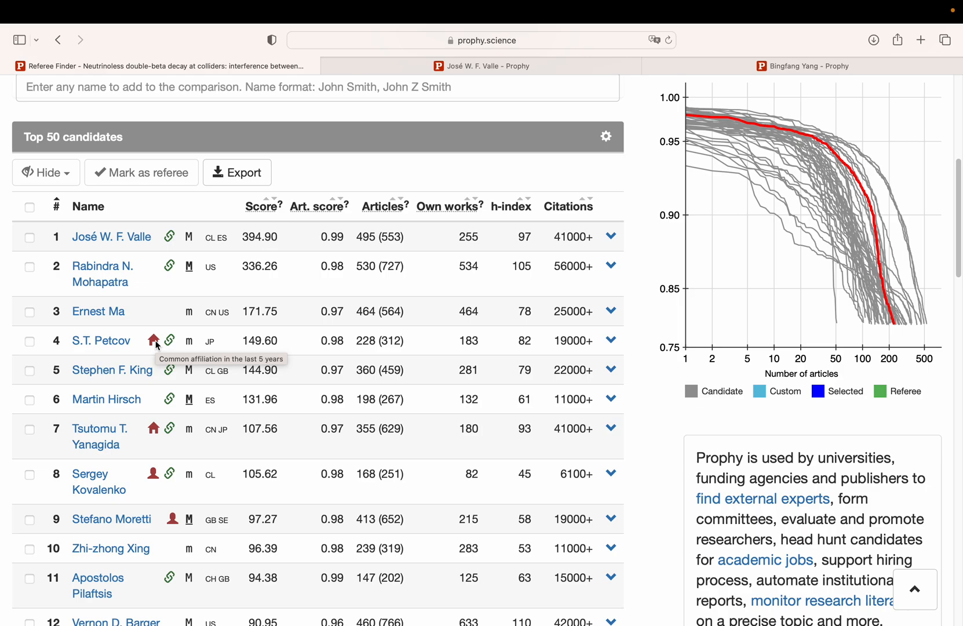
pyautogui.moveTo(153, 473)
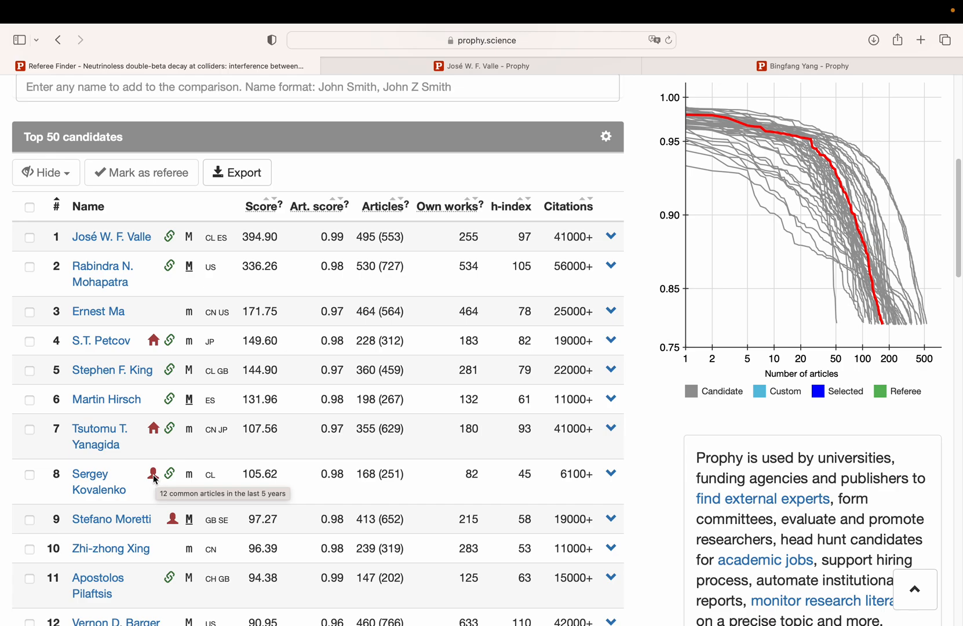
pyautogui.moveTo(171, 474)
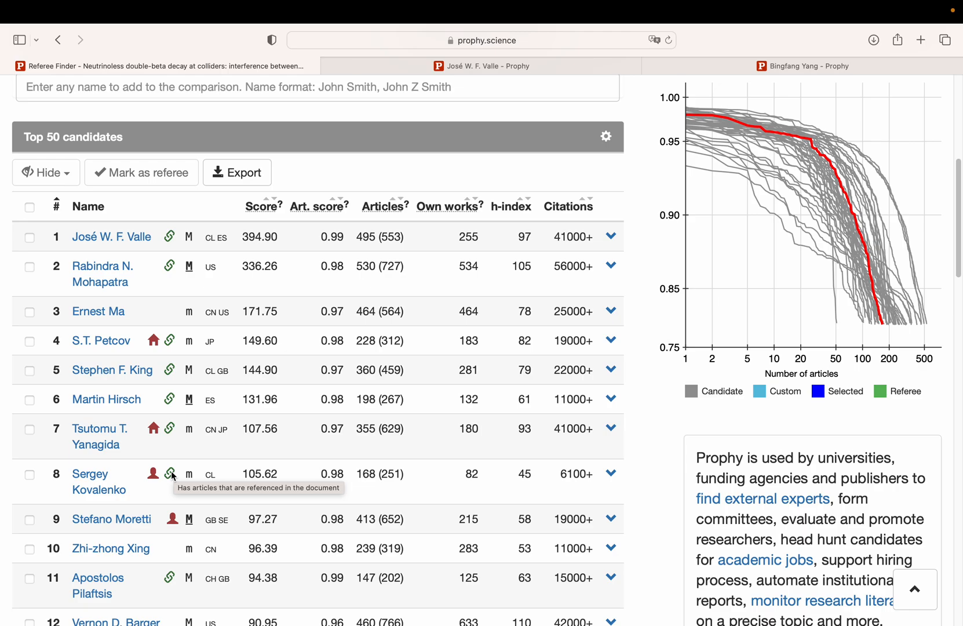
pyautogui.moveTo(192, 326)
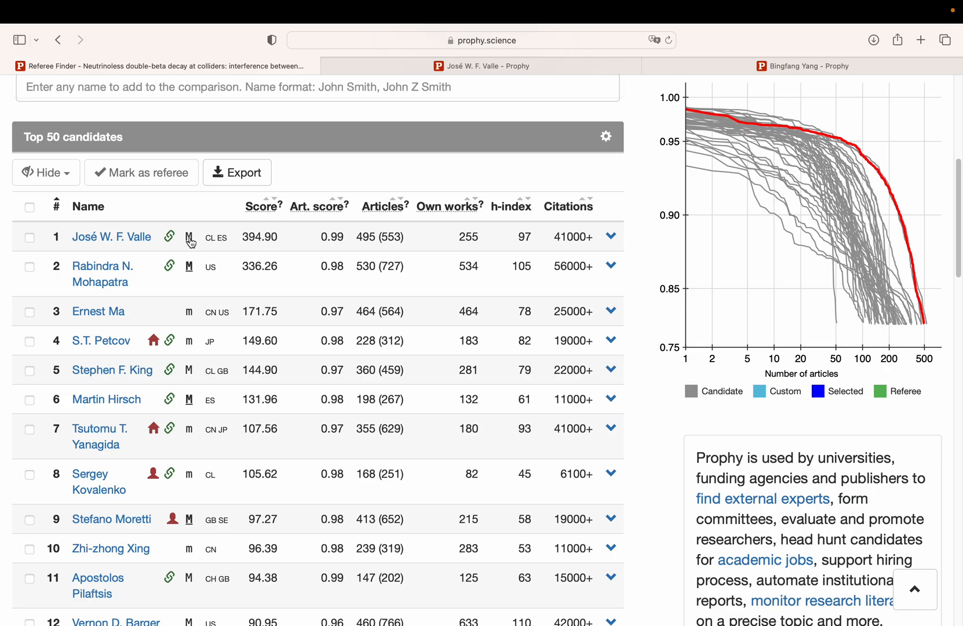
pyautogui.doubleClick(215, 238)
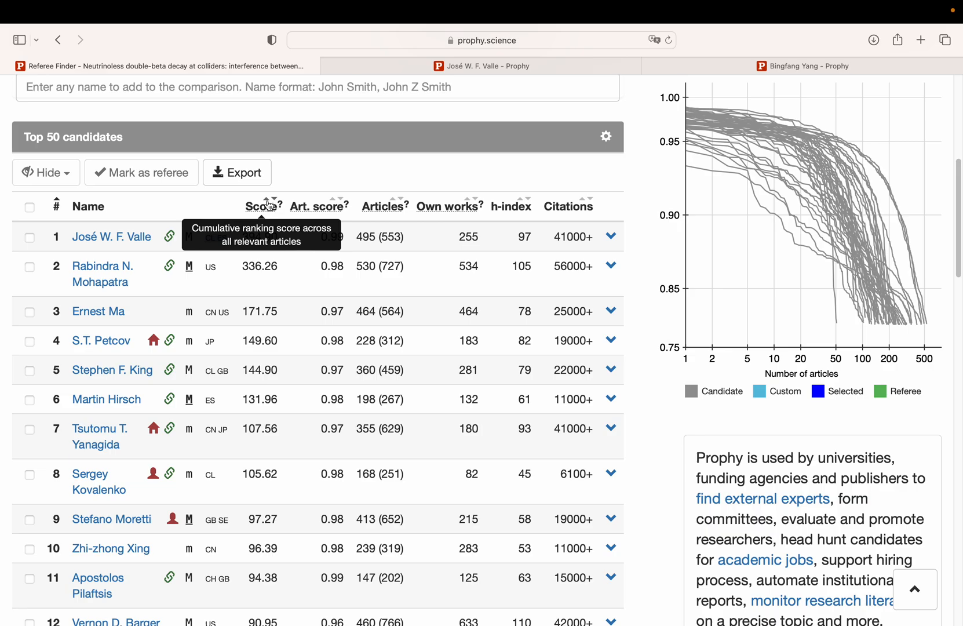
pyautogui.moveTo(319, 206)
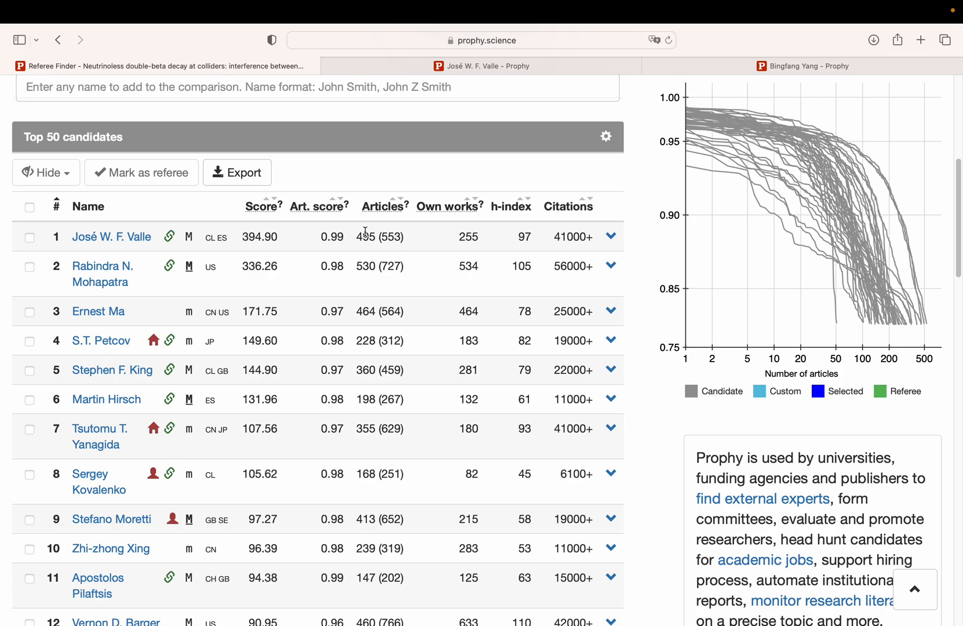
pyautogui.moveTo(448, 207)
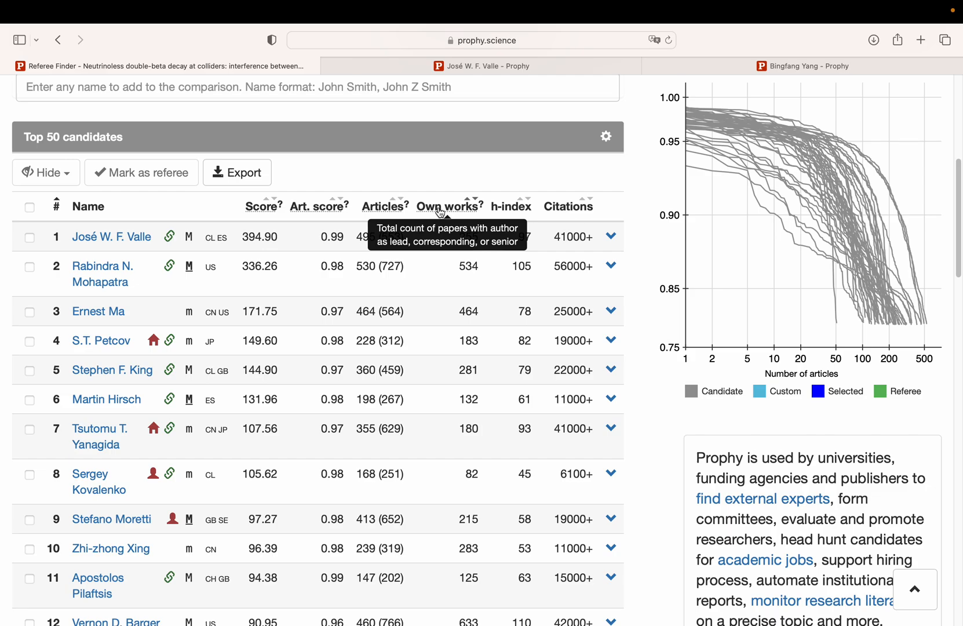
pyautogui.moveTo(513, 215)
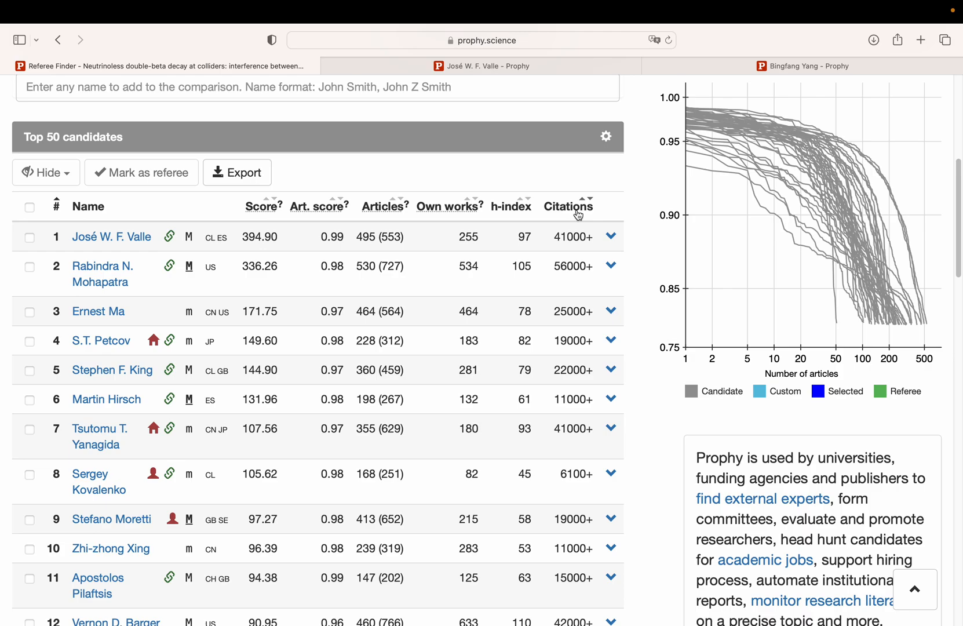
pyautogui.moveTo(612, 236)
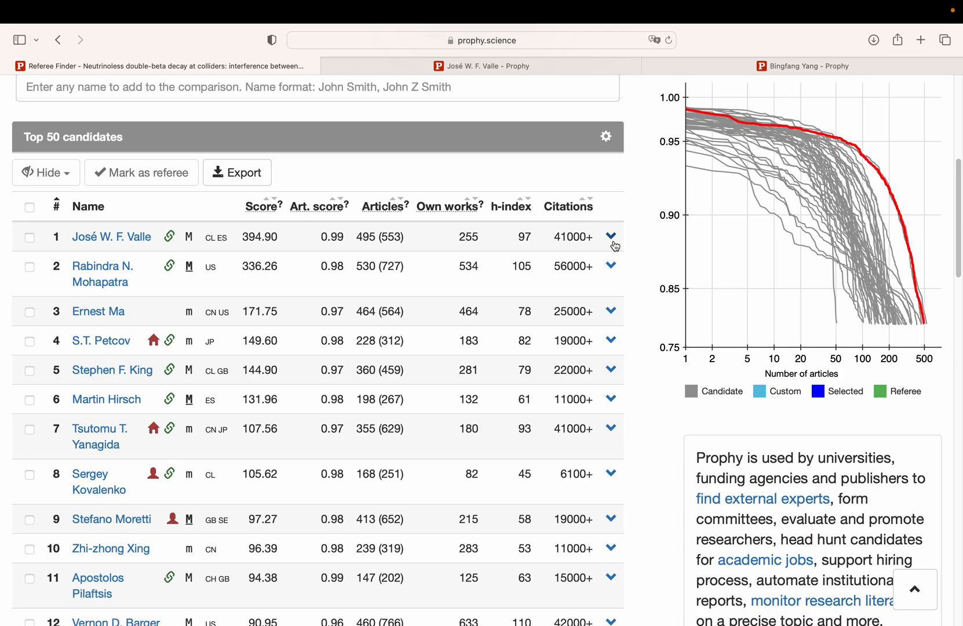
# Step: Expand José W. F. Valle's candidate details and open his 605-article author profile
pyautogui.click(612, 236)
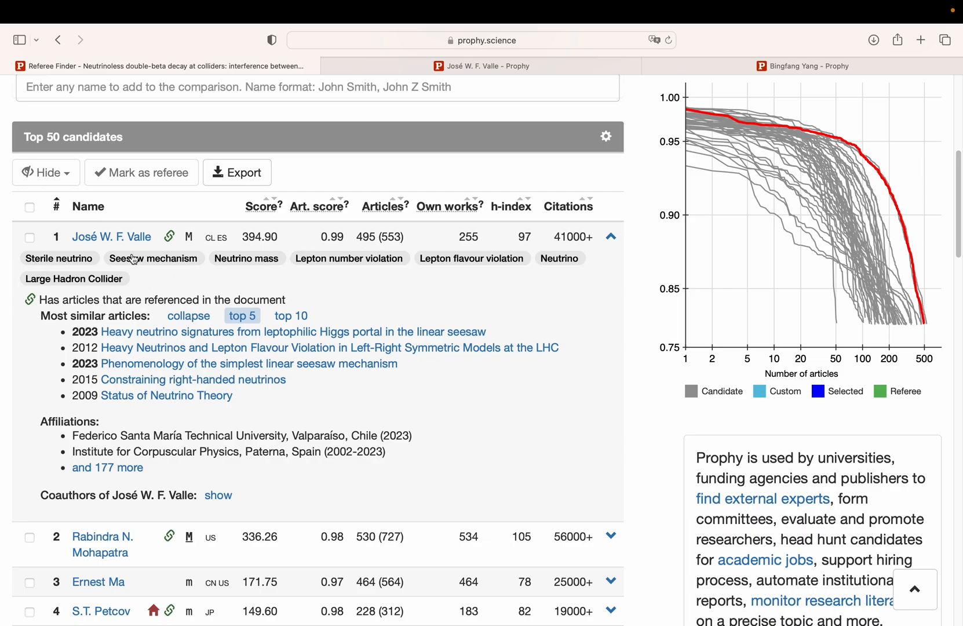
pyautogui.moveTo(99, 250)
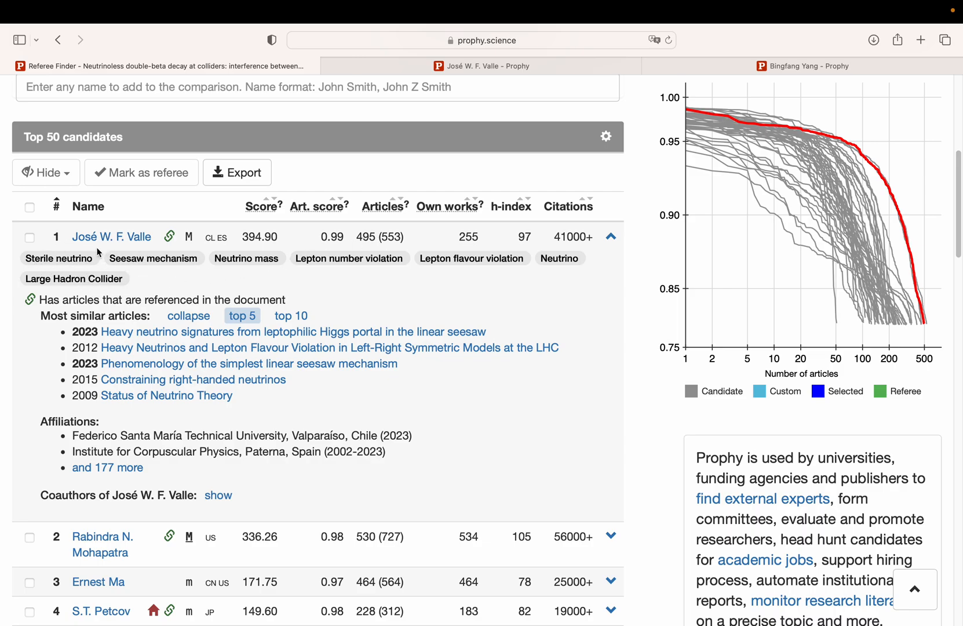
pyautogui.moveTo(86, 316)
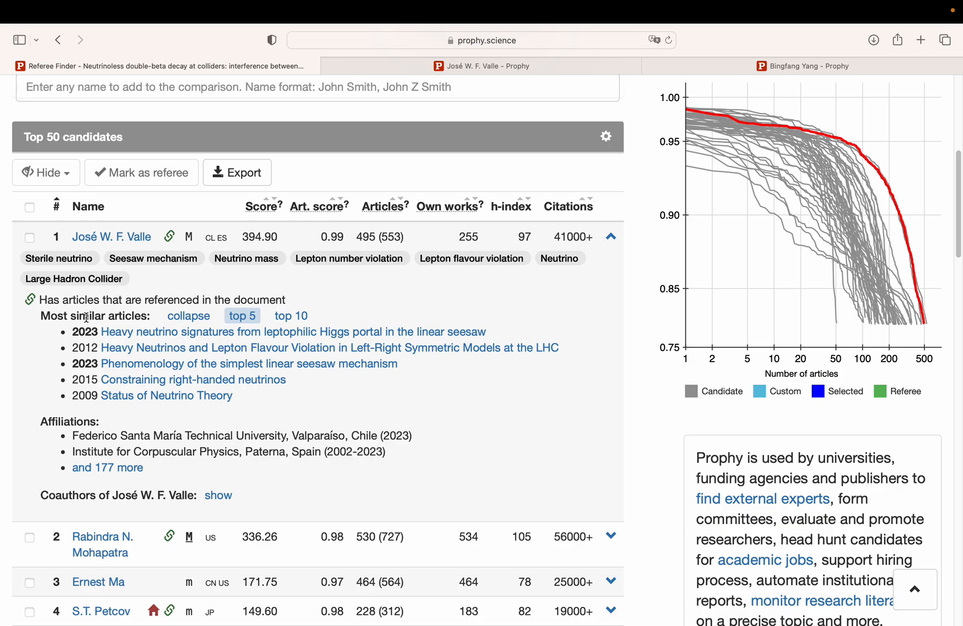
pyautogui.moveTo(119, 412)
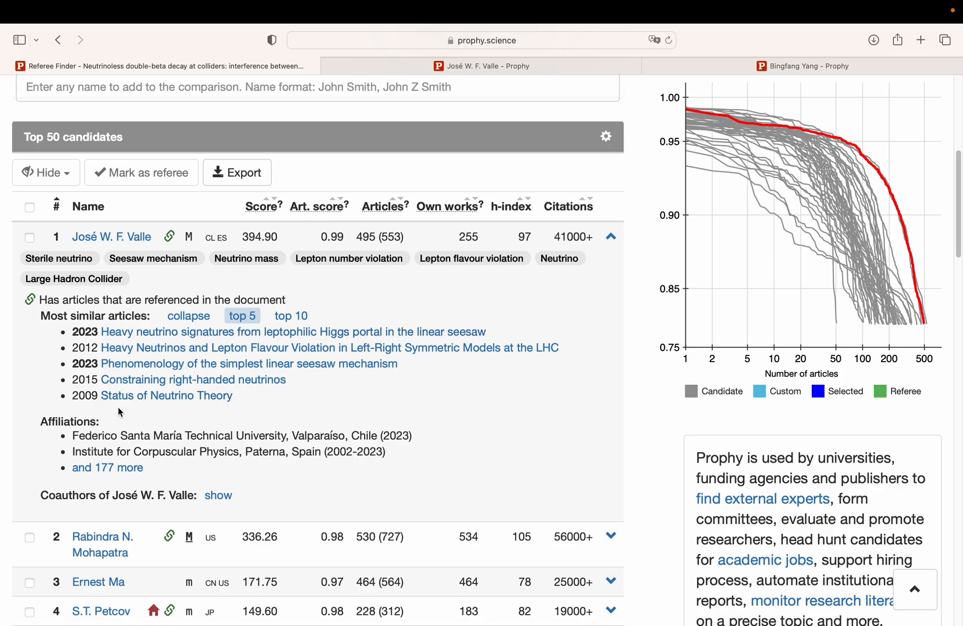
pyautogui.scroll(-3)
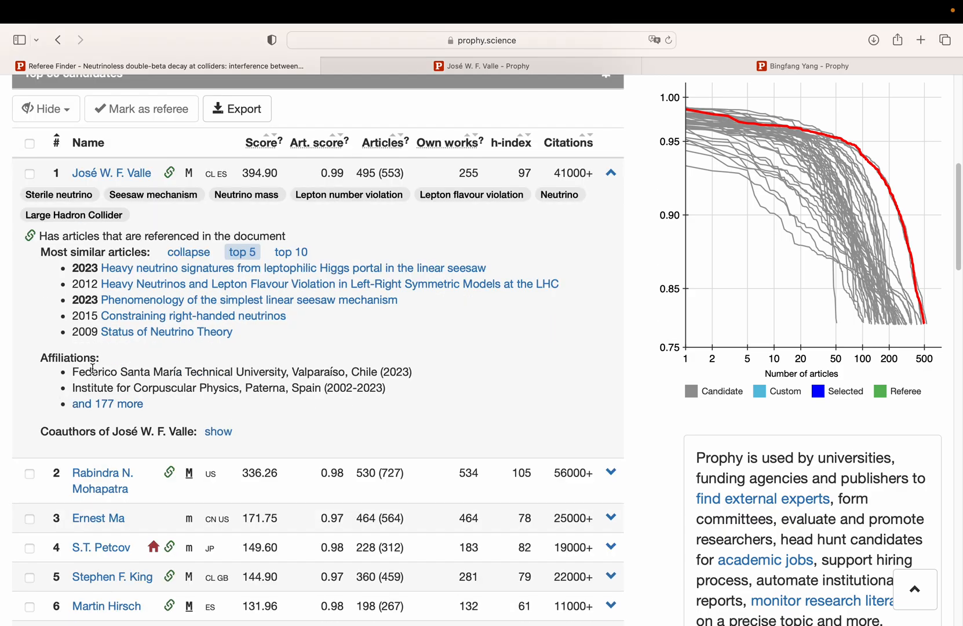
pyautogui.click(920, 40)
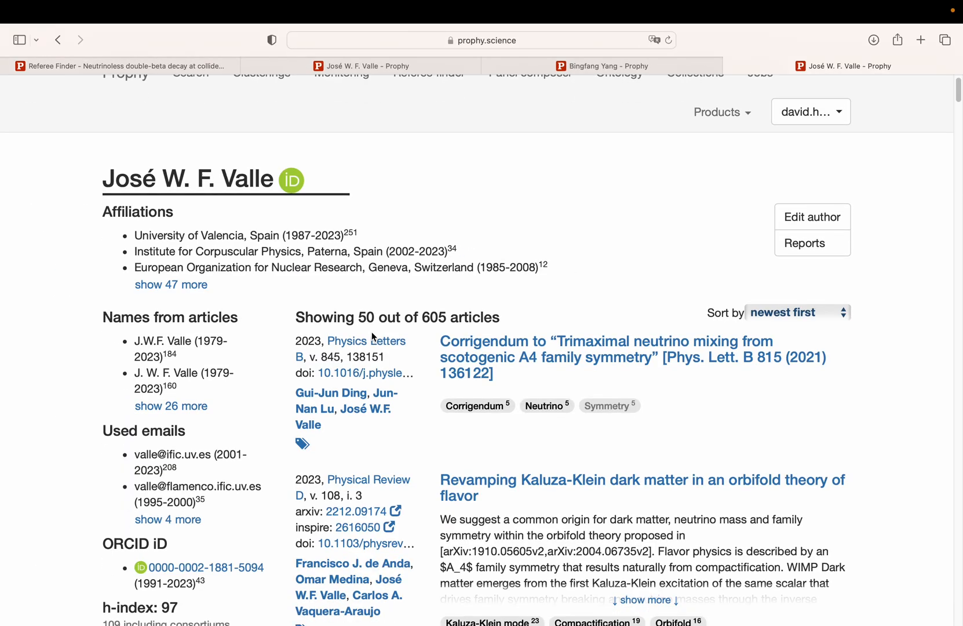
# Step: Go back to the Referee Finder tab and collapse José W. F. Valle's row
pyautogui.scroll(-3)
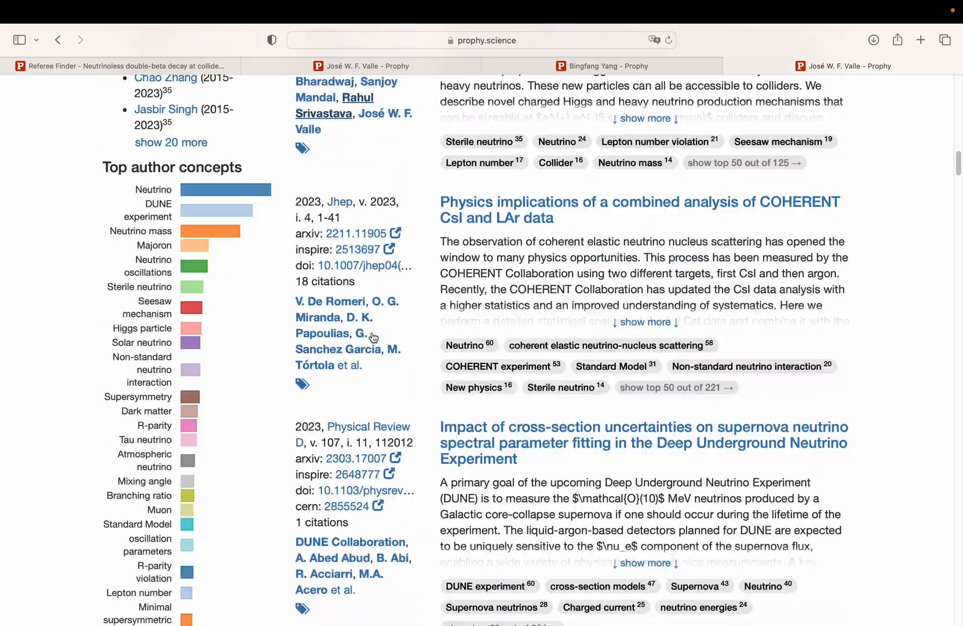
pyautogui.click(117, 66)
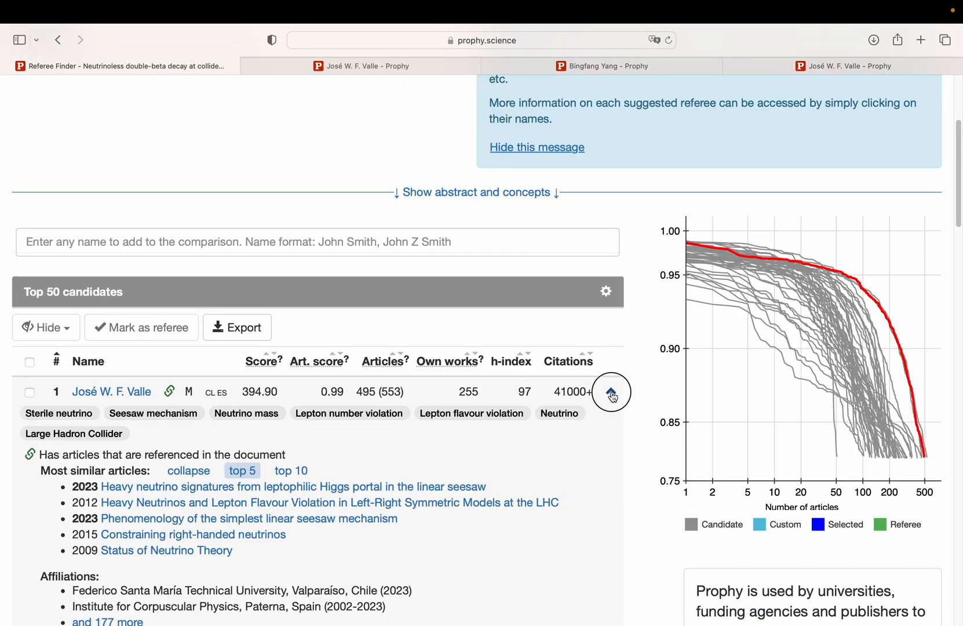
pyautogui.click(611, 394)
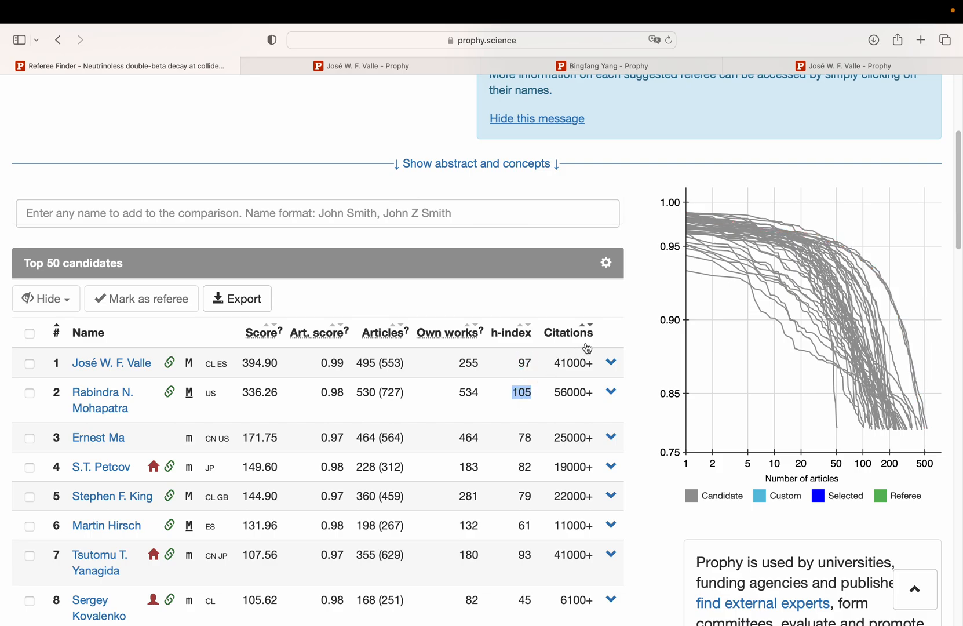
pyautogui.moveTo(606, 277)
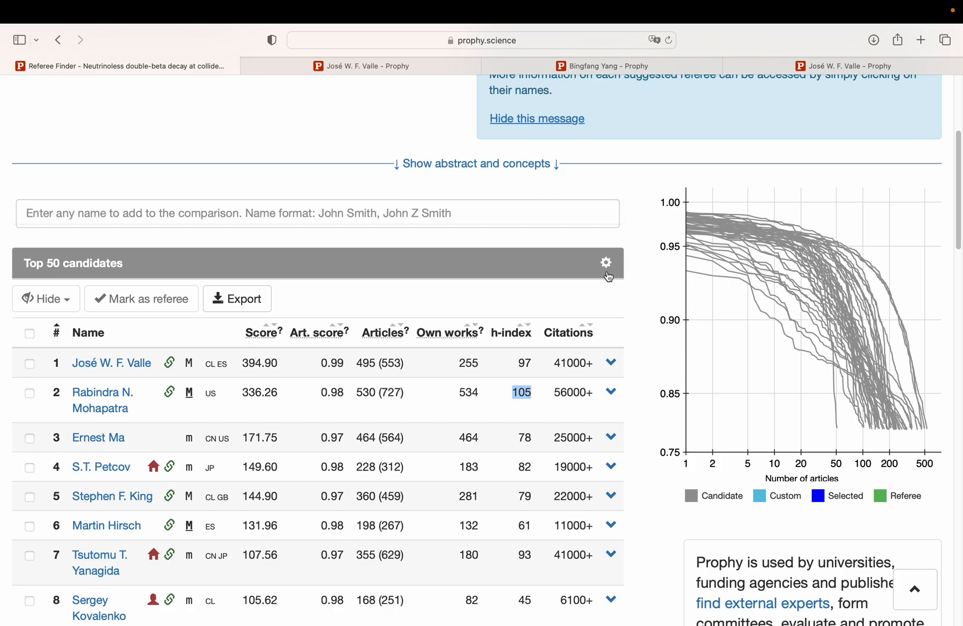
# Step: Set candidate settings to use only the Top 10 articles and apply
pyautogui.click(605, 263)
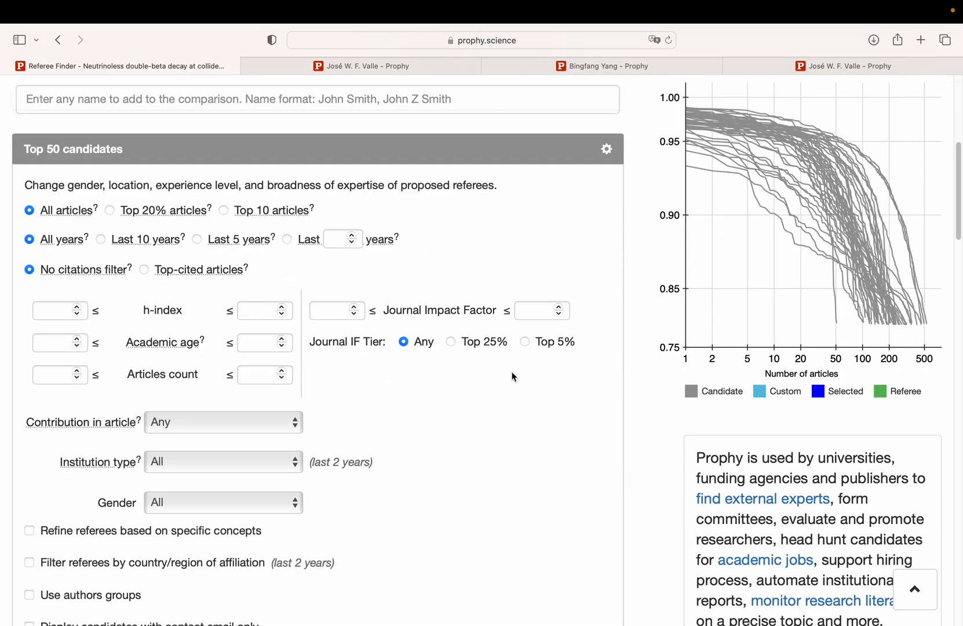
pyautogui.moveTo(224, 214)
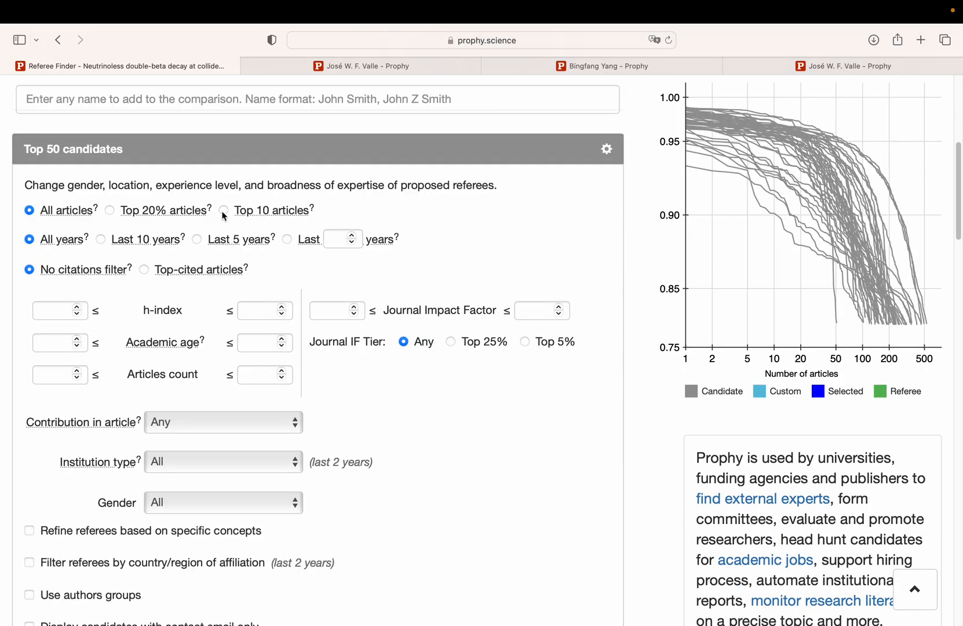
pyautogui.scroll(-3)
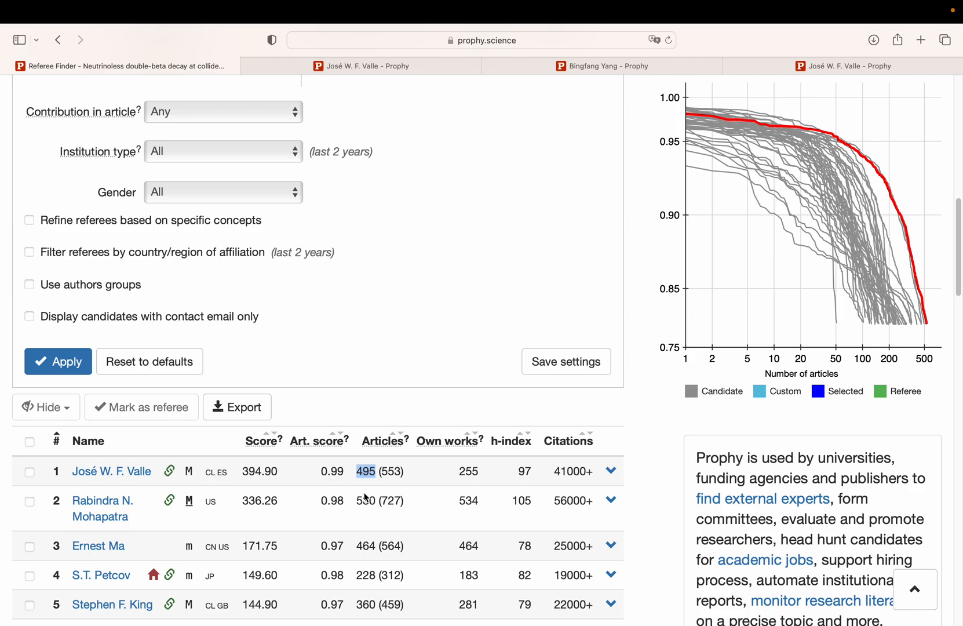
pyautogui.moveTo(383, 539)
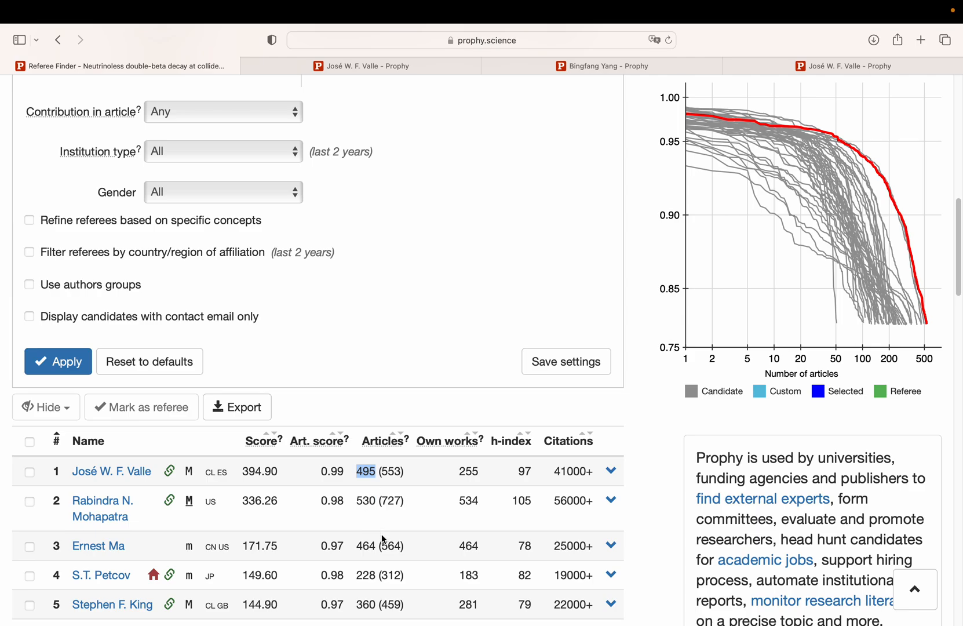
pyautogui.moveTo(316, 534)
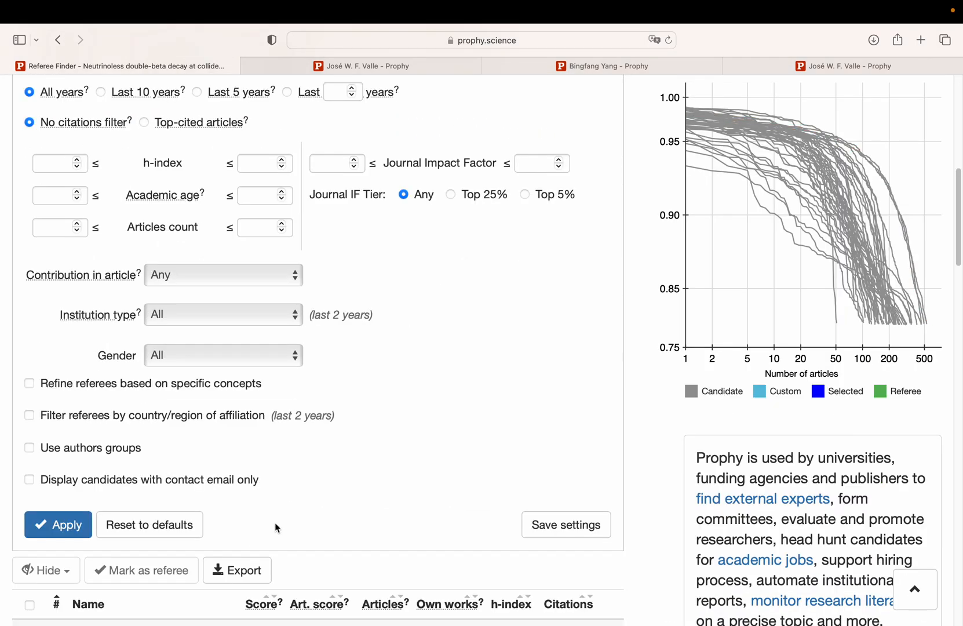
pyautogui.click(57, 524)
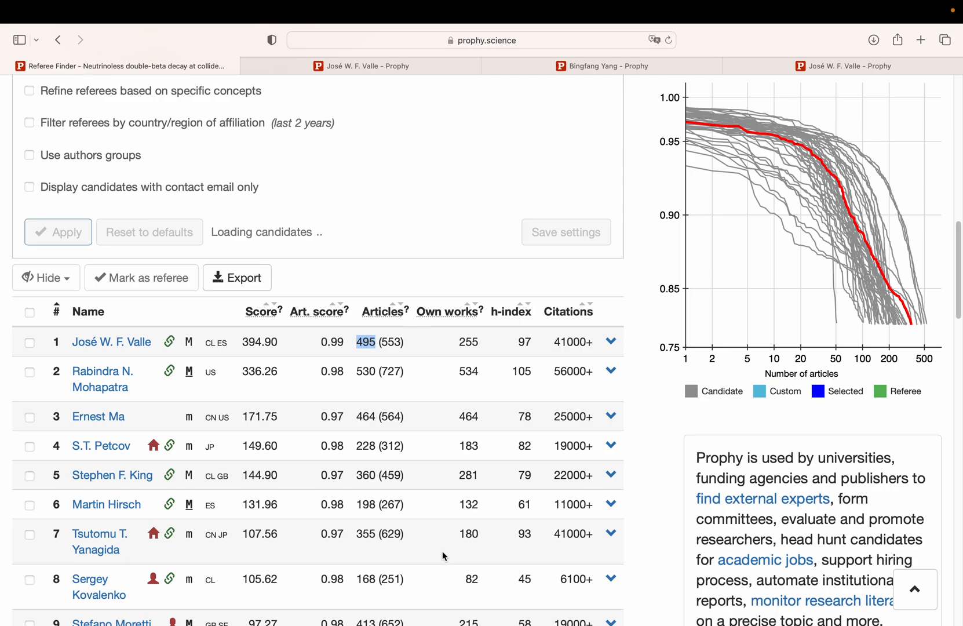
pyautogui.click(58, 232)
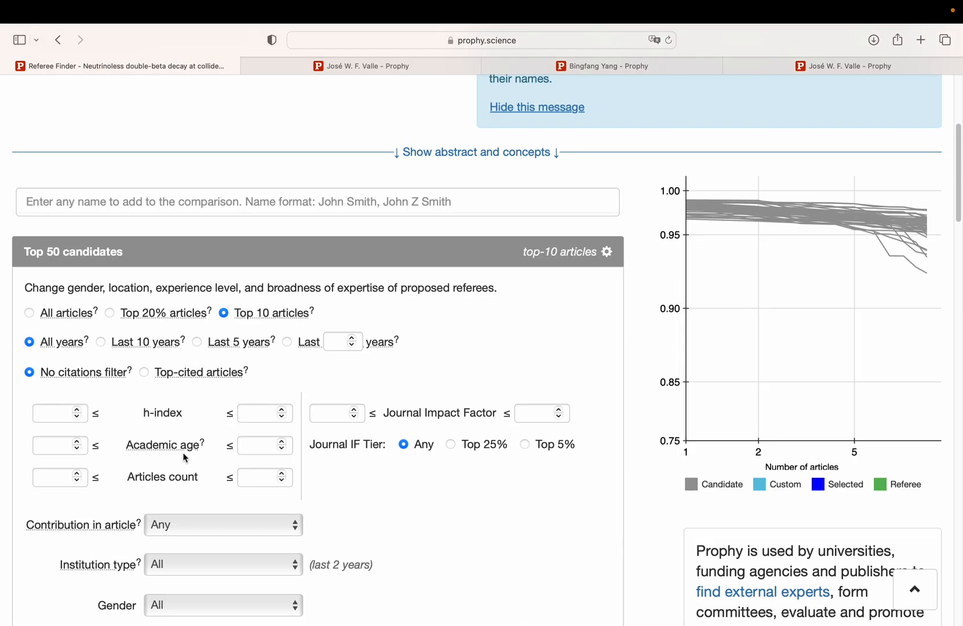
# Step: Restrict candidate articles to the last 5 years
pyautogui.scroll(-3)
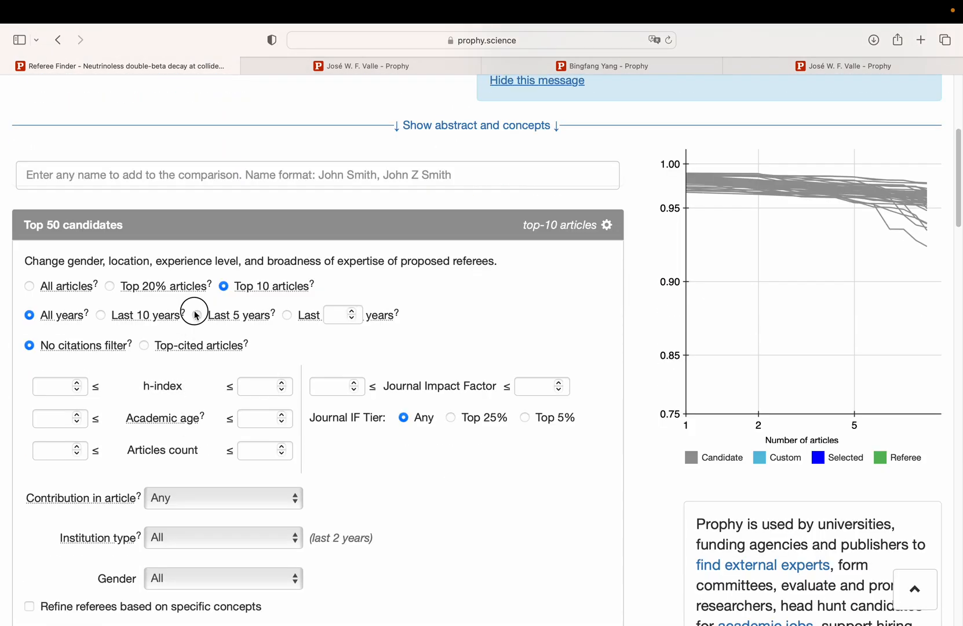
pyautogui.scroll(-3)
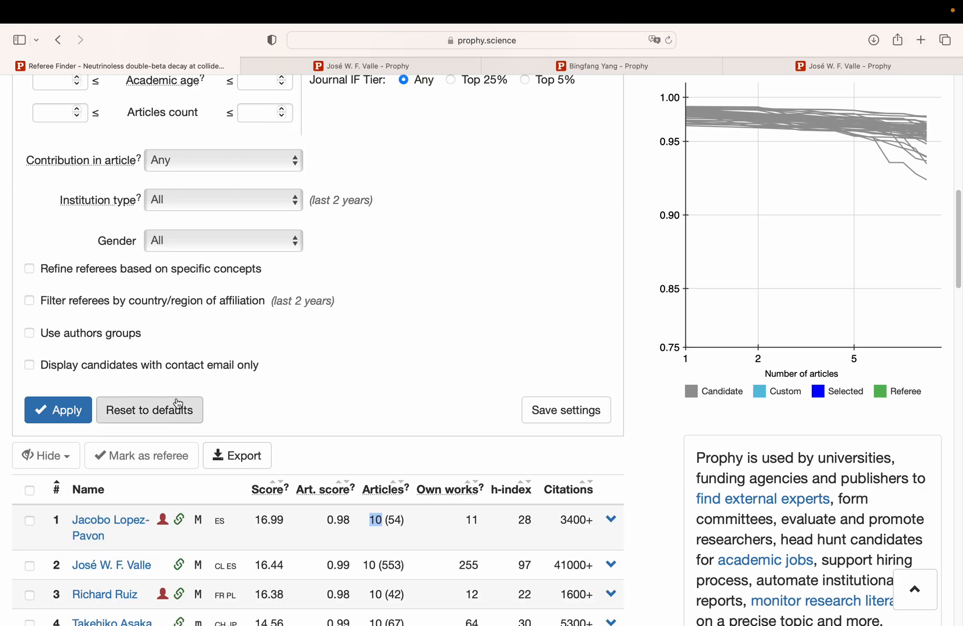
pyautogui.click(58, 410)
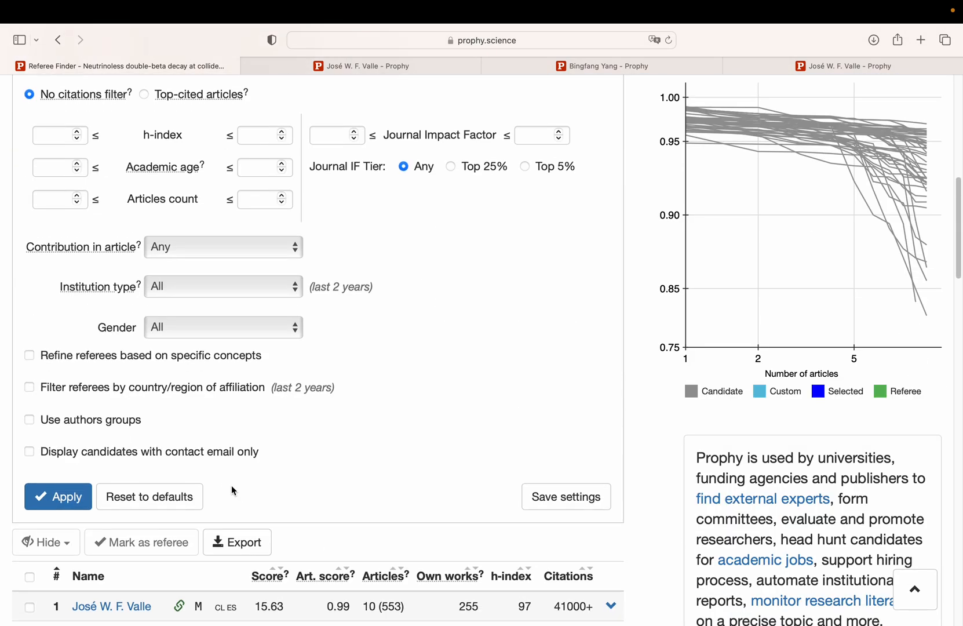
# Step: Set academic age 5 to 15 and minimum h-index 5, then apply
pyautogui.scroll(-3)
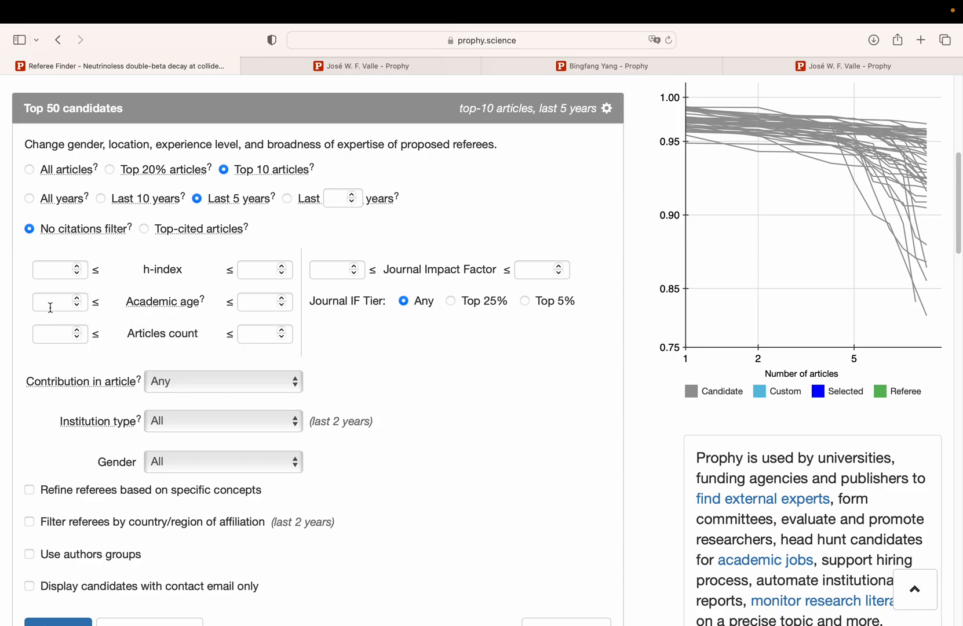
pyautogui.write('15')
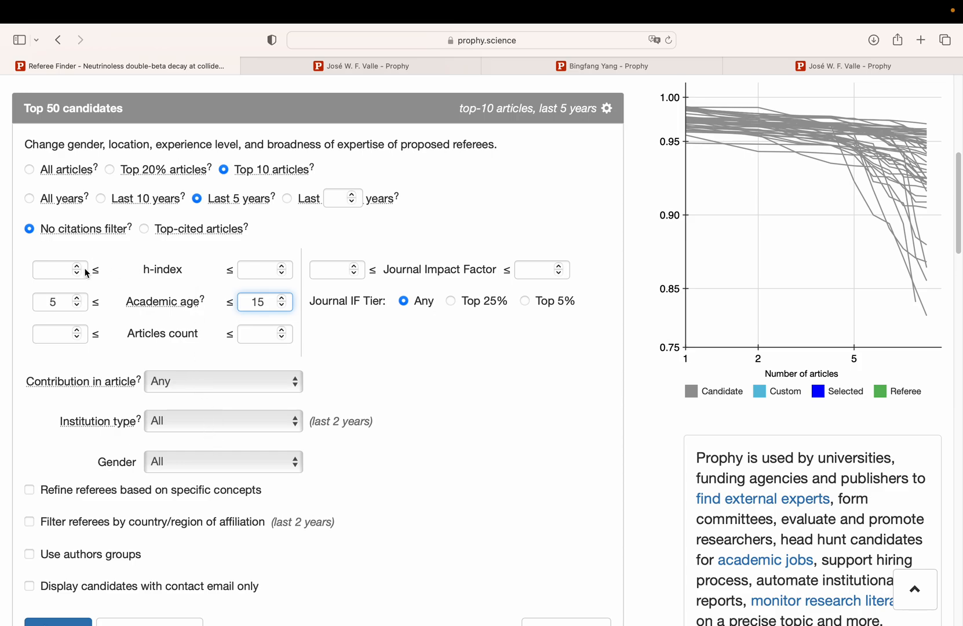
pyautogui.click(53, 269)
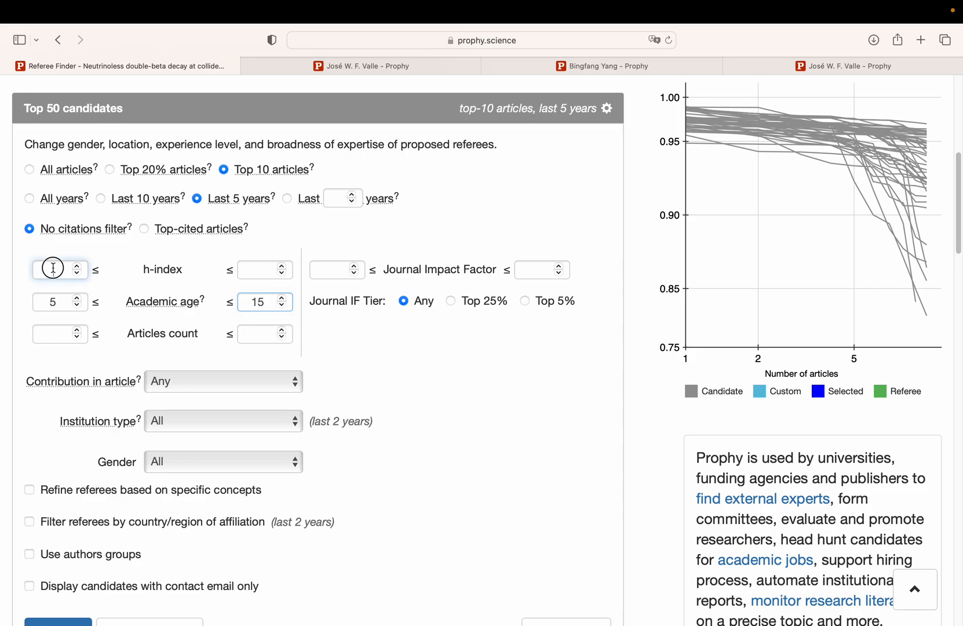
pyautogui.write('5')
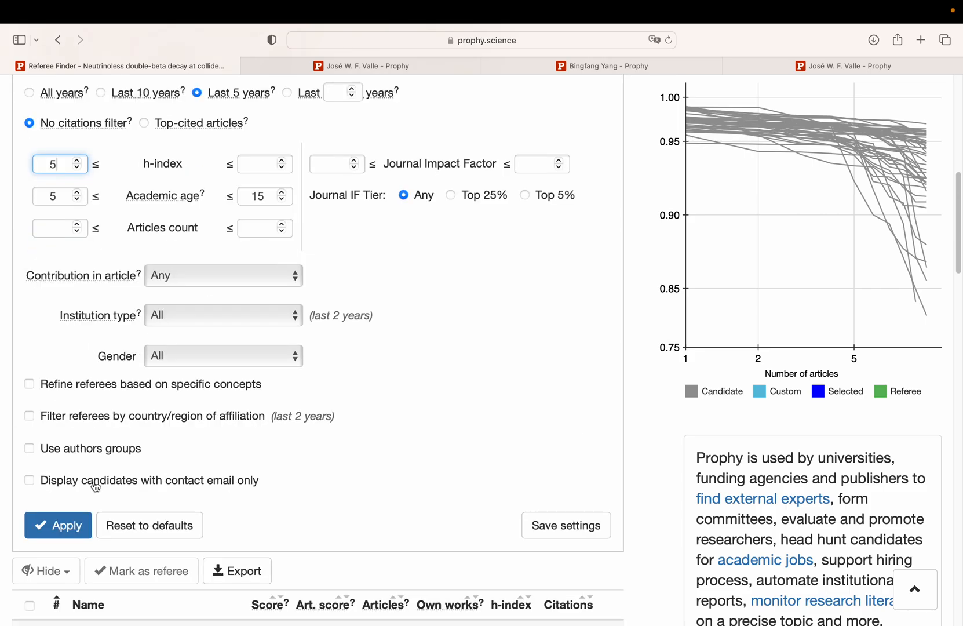
pyautogui.click(58, 525)
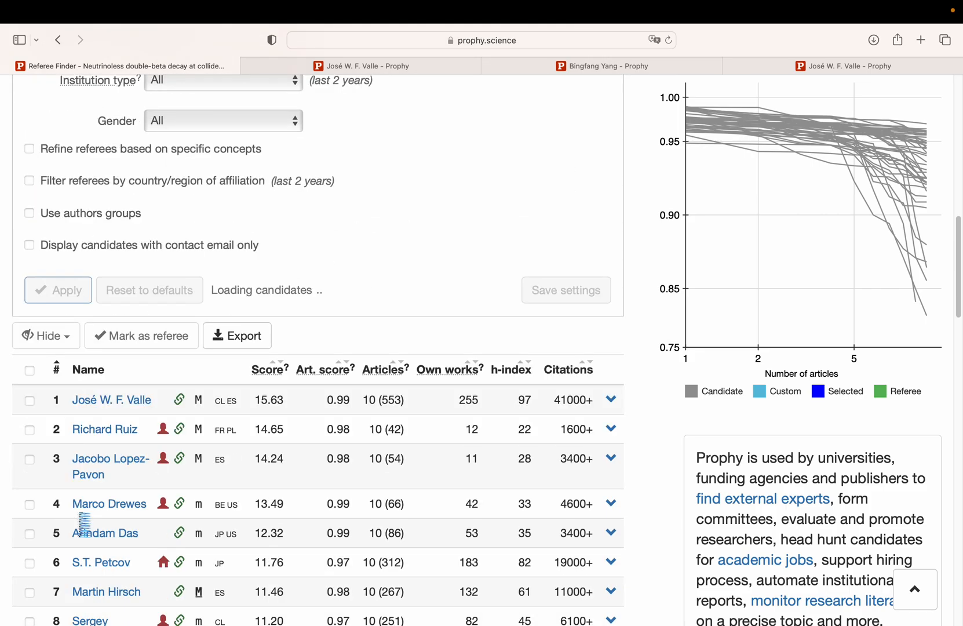
pyautogui.scroll(-3)
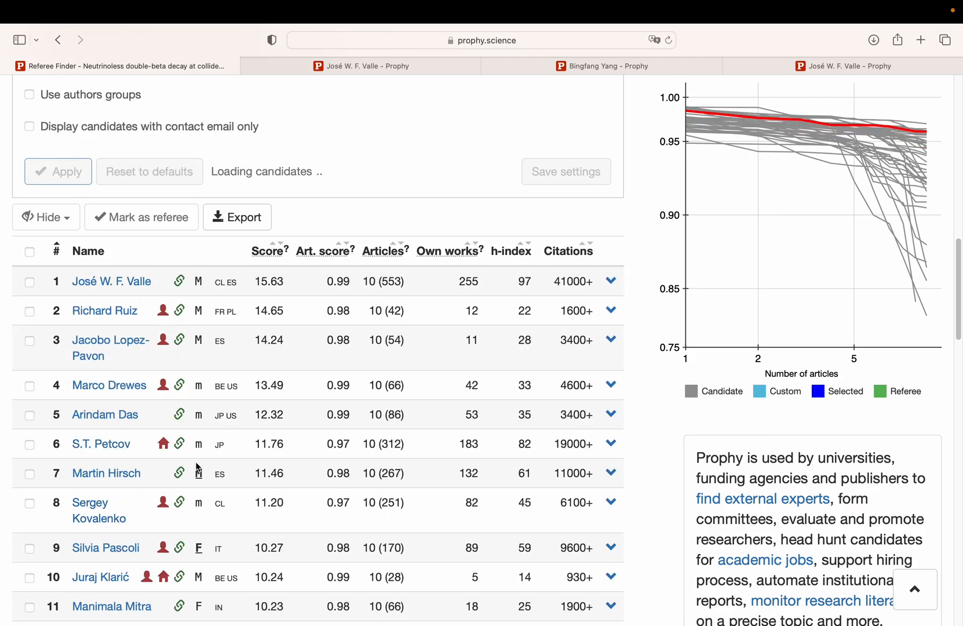
pyautogui.click(58, 171)
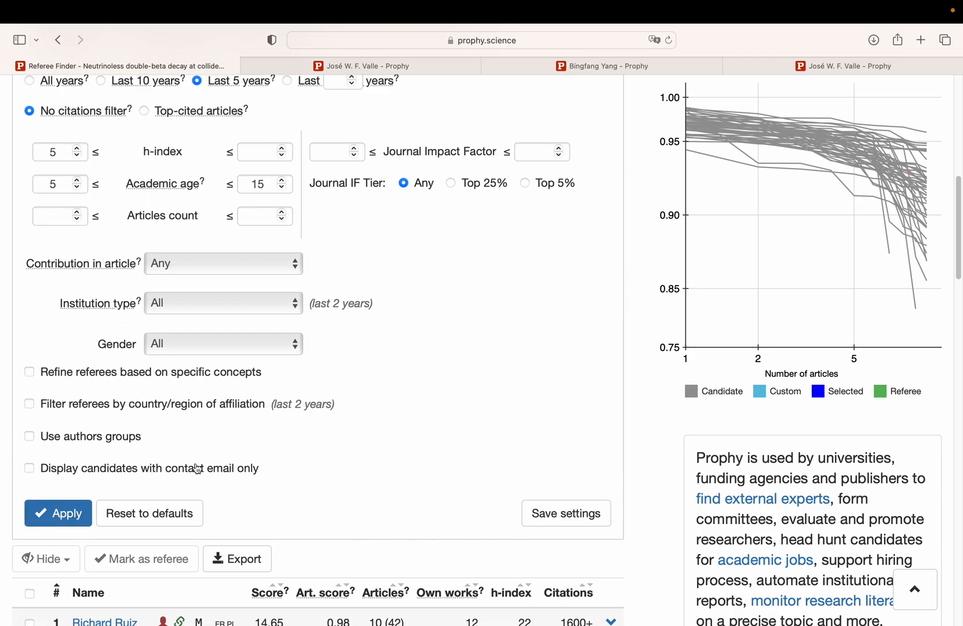
pyautogui.click(223, 263)
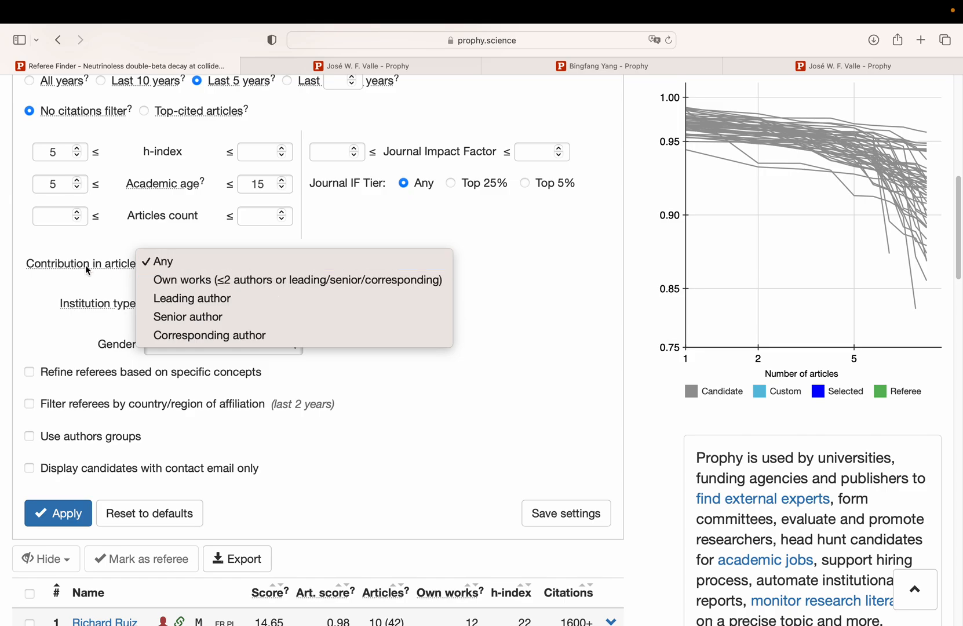
pyautogui.moveTo(209, 335)
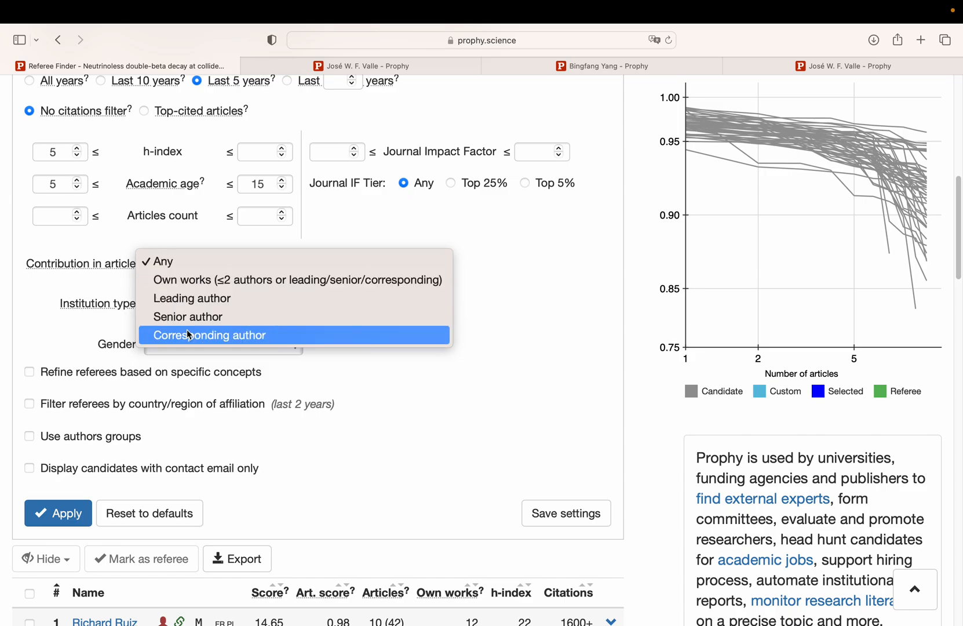
pyautogui.moveTo(376, 391)
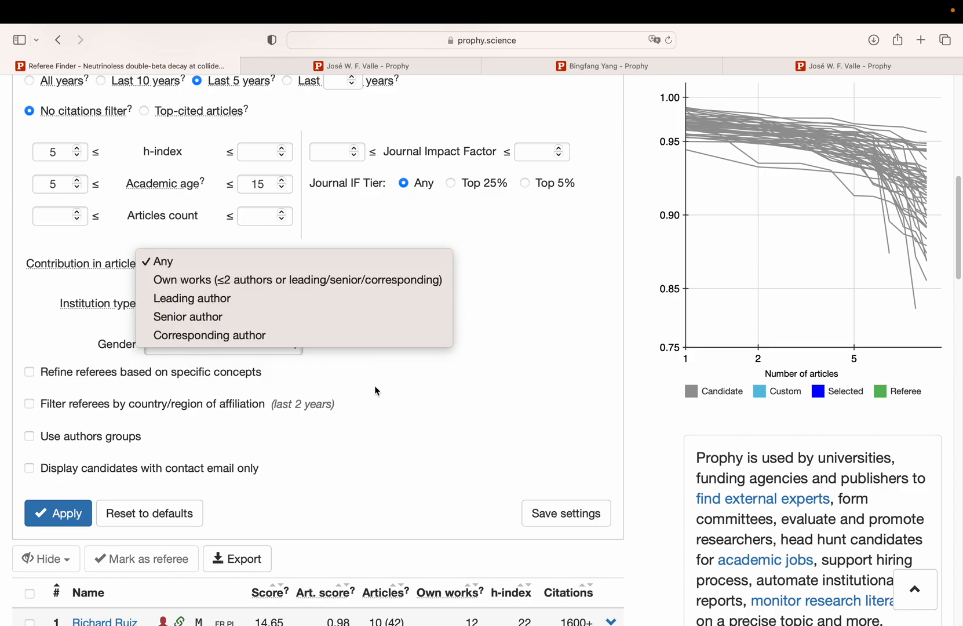
pyautogui.click(223, 303)
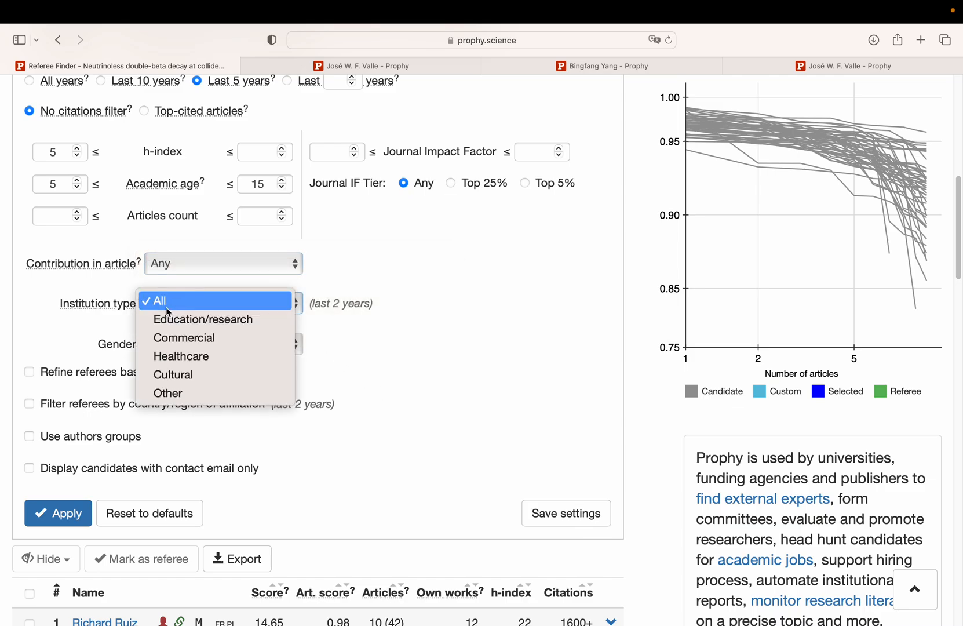
pyautogui.click(160, 300)
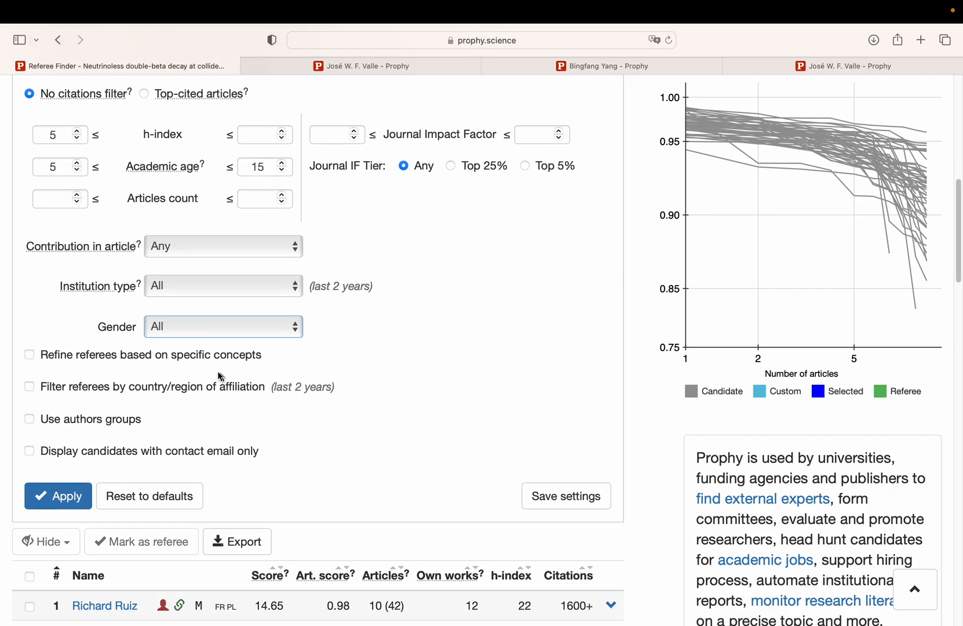
pyautogui.moveTo(173, 362)
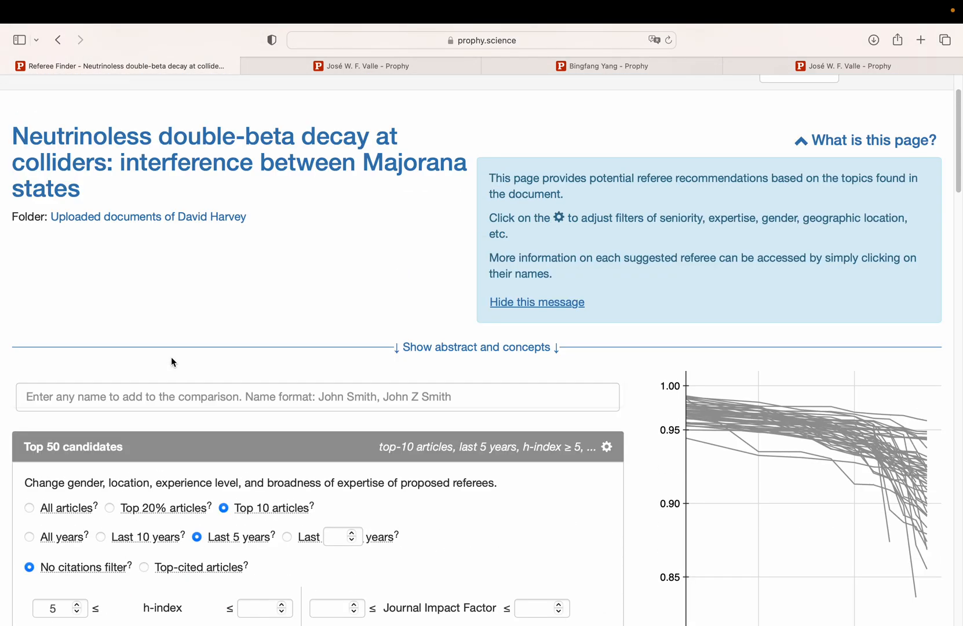
# Step: Show abstract and concepts, enable concept refinement, boost the collider group, and apply
pyautogui.click(473, 347)
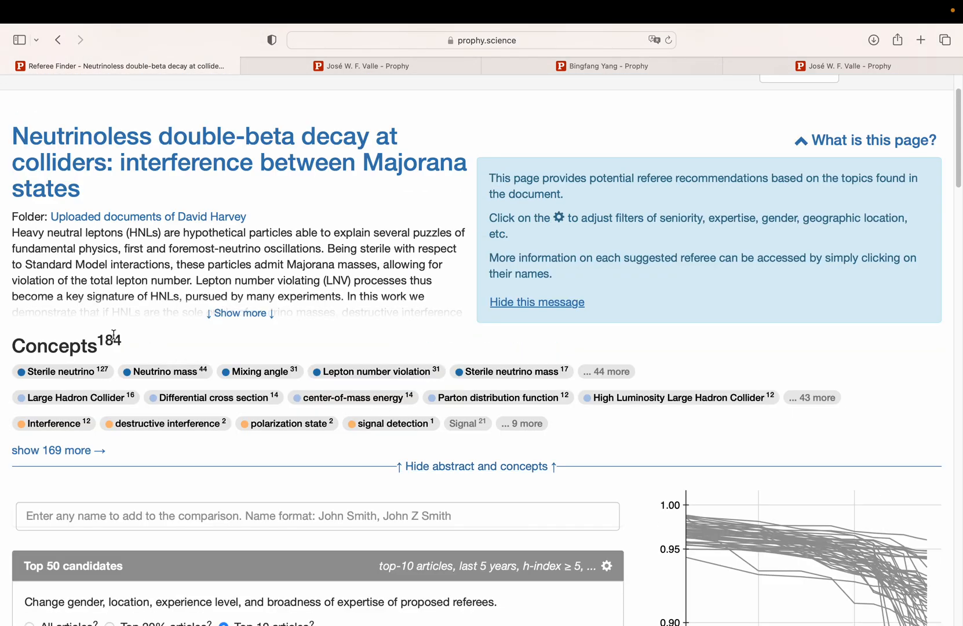
pyautogui.doubleClick(54, 346)
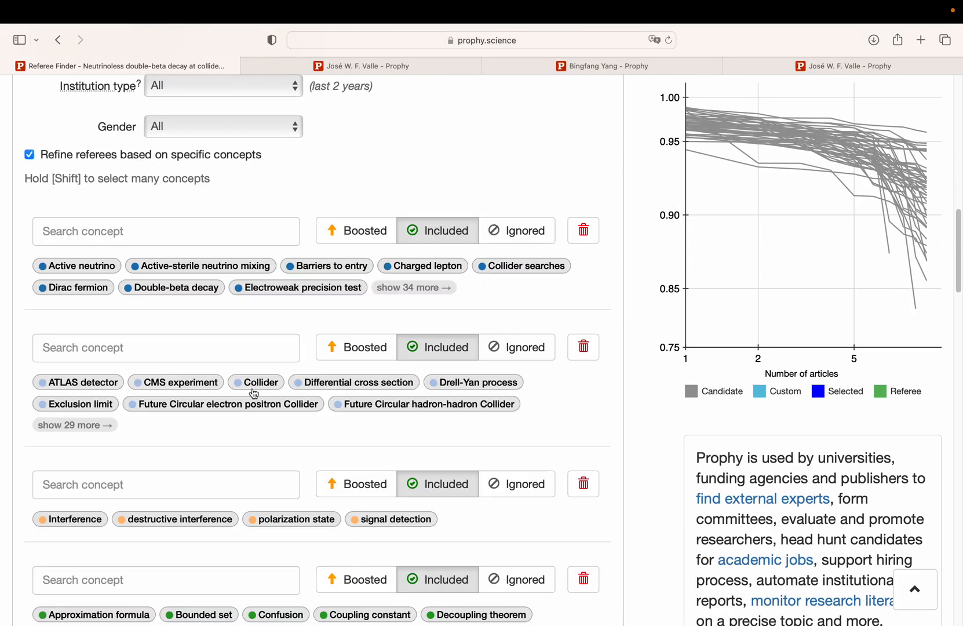
pyautogui.scroll(-3)
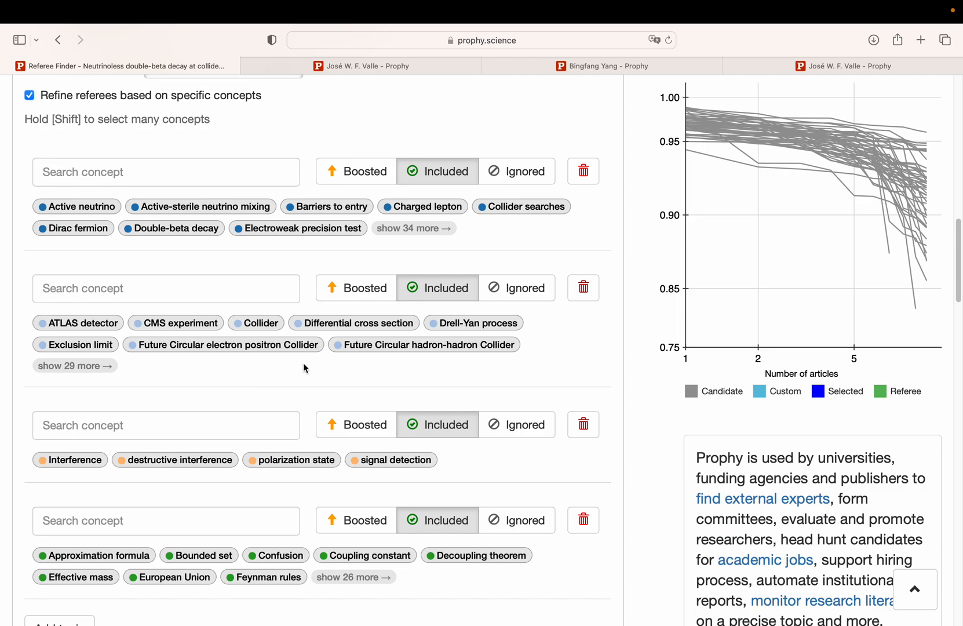
pyautogui.moveTo(302, 355)
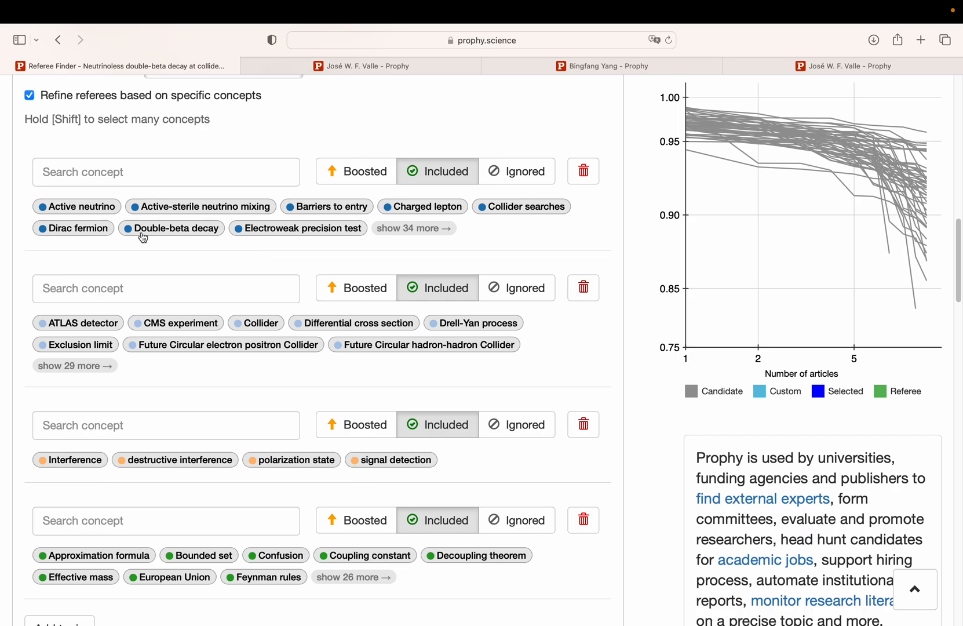
pyautogui.scroll(-3)
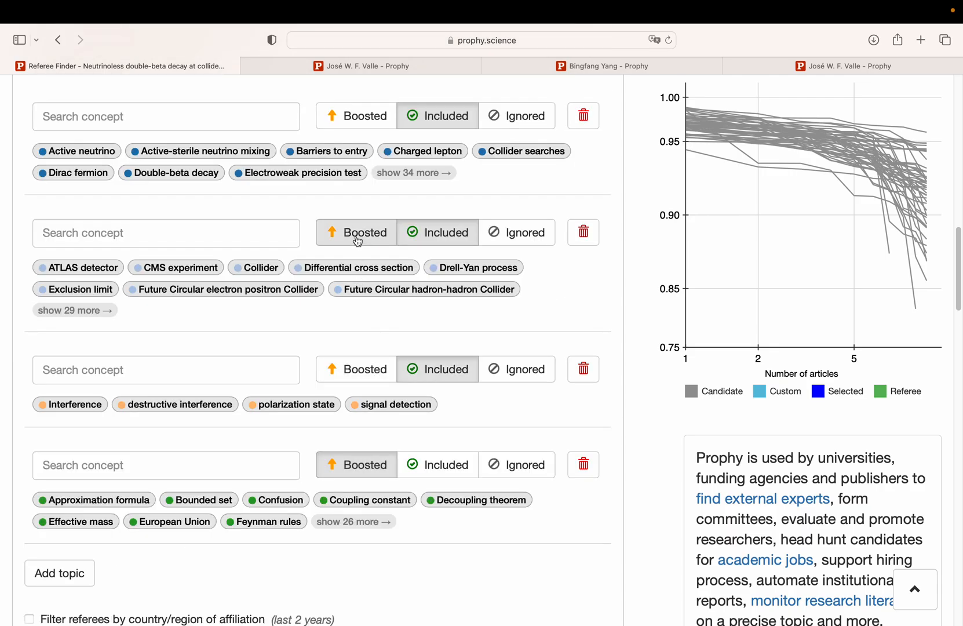
pyautogui.click(517, 115)
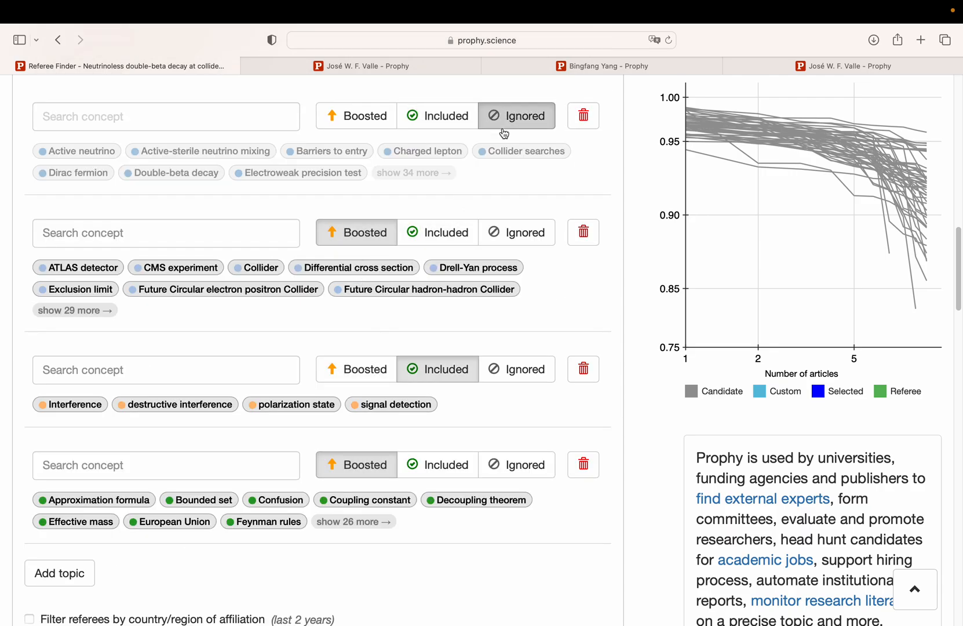
pyautogui.scroll(-3)
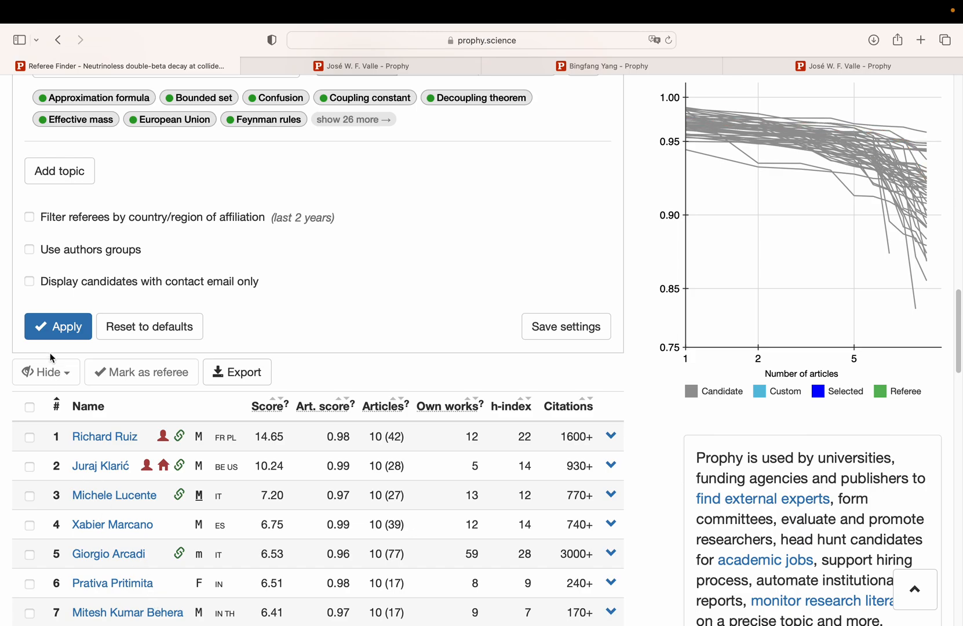
pyautogui.click(58, 327)
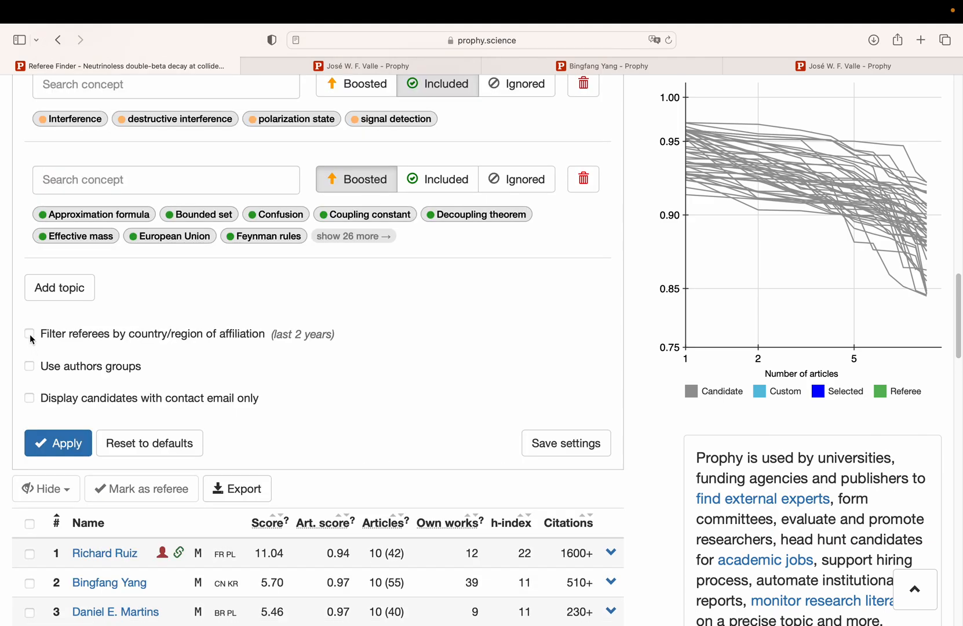
# Step: Enable country/region filtering, author groups and contact-email-only candidates, then apply
pyautogui.click(29, 334)
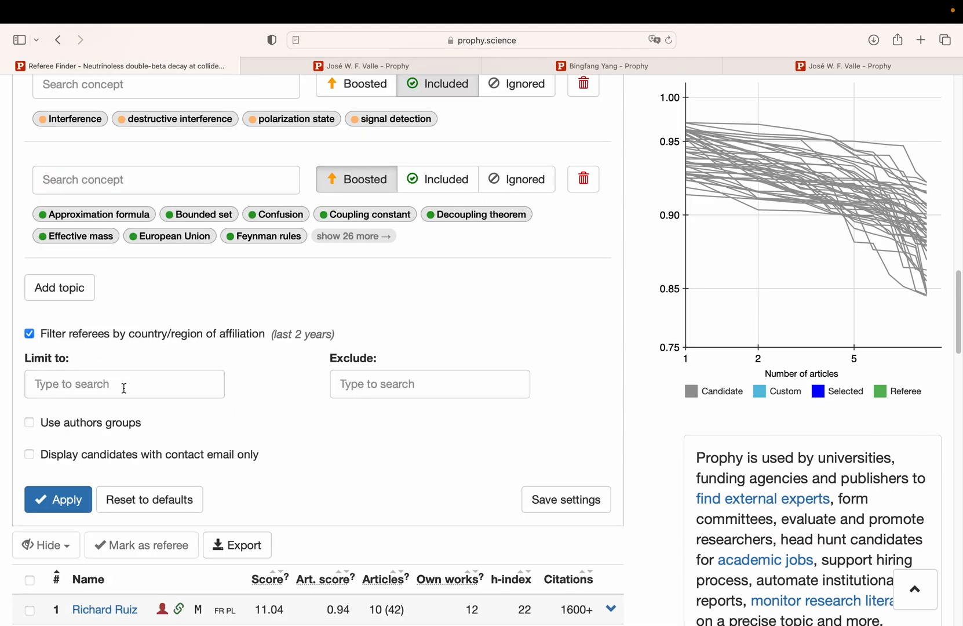
pyautogui.click(429, 384)
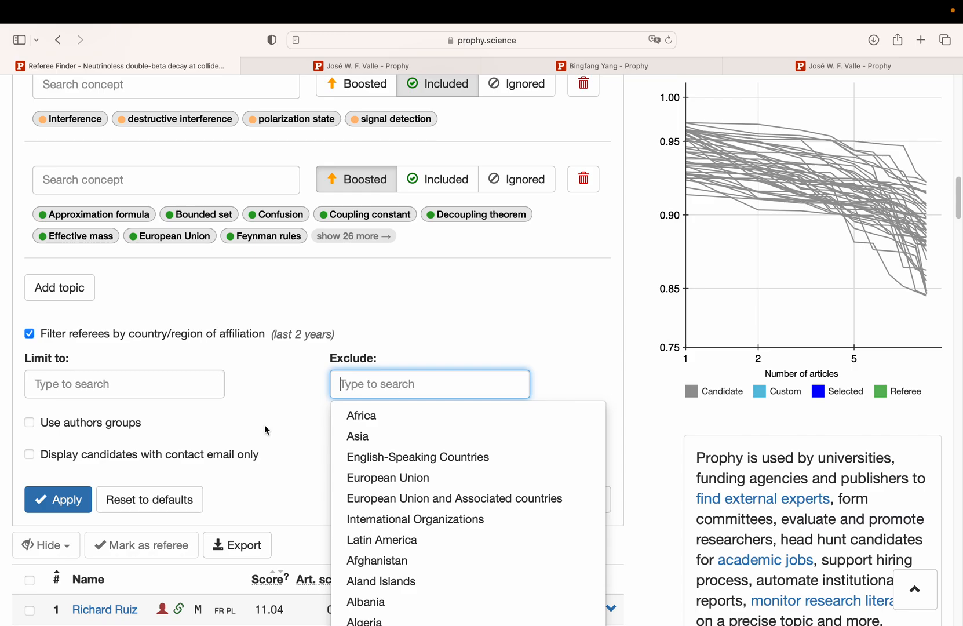
pyautogui.click(30, 422)
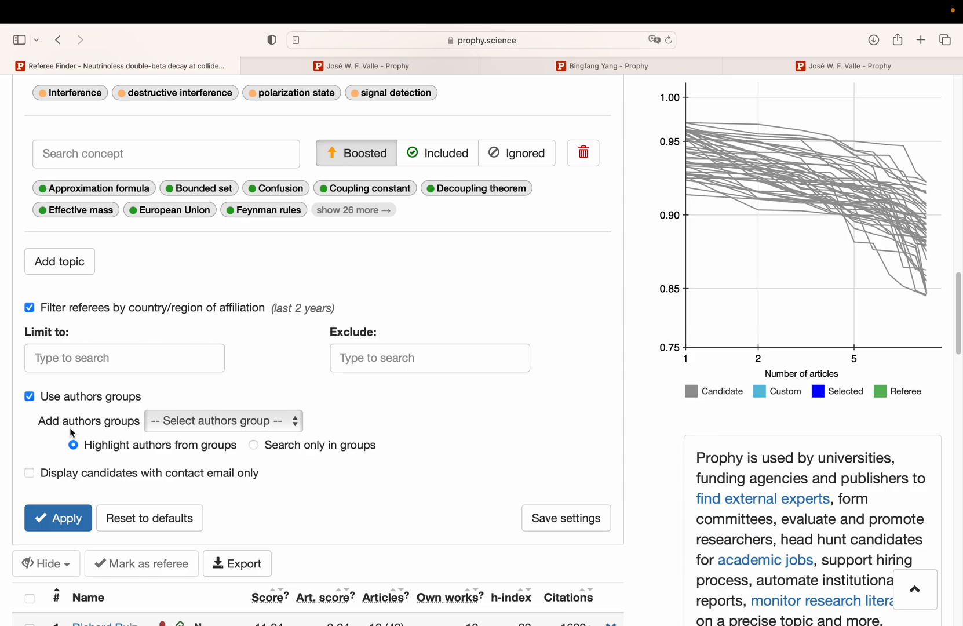
pyautogui.moveTo(115, 432)
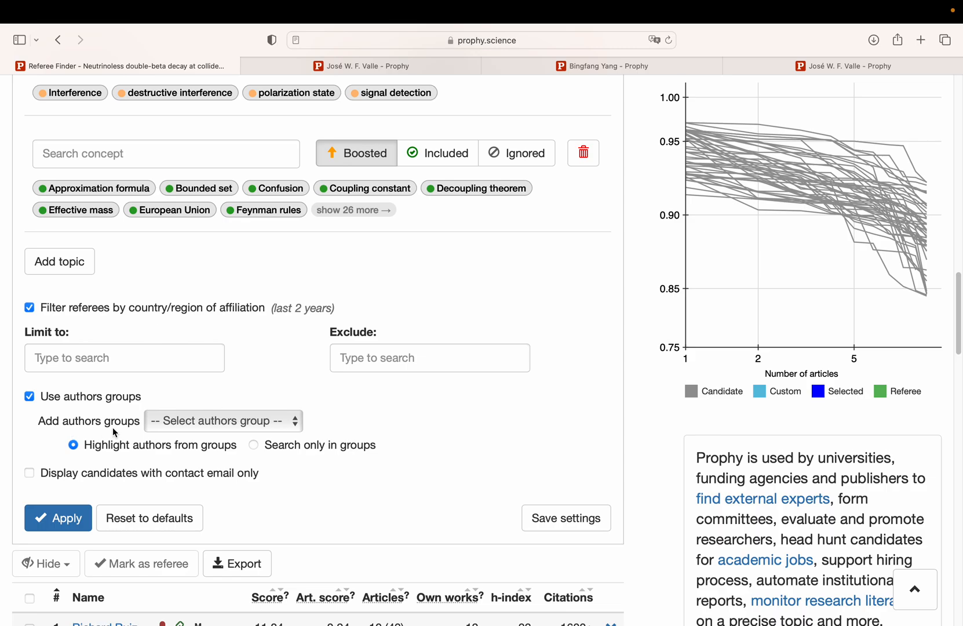
pyautogui.scroll(-3)
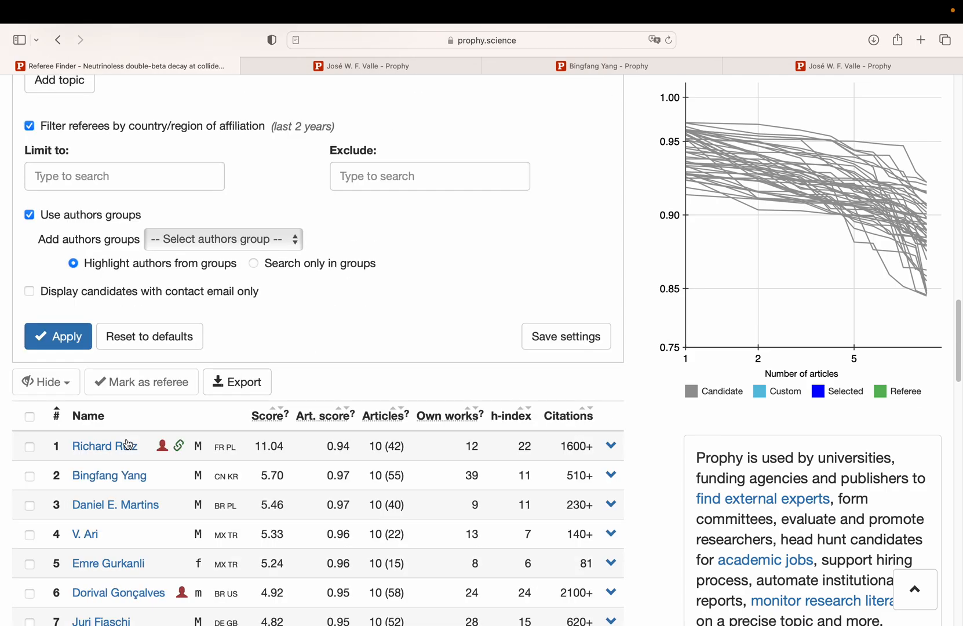
pyautogui.click(30, 291)
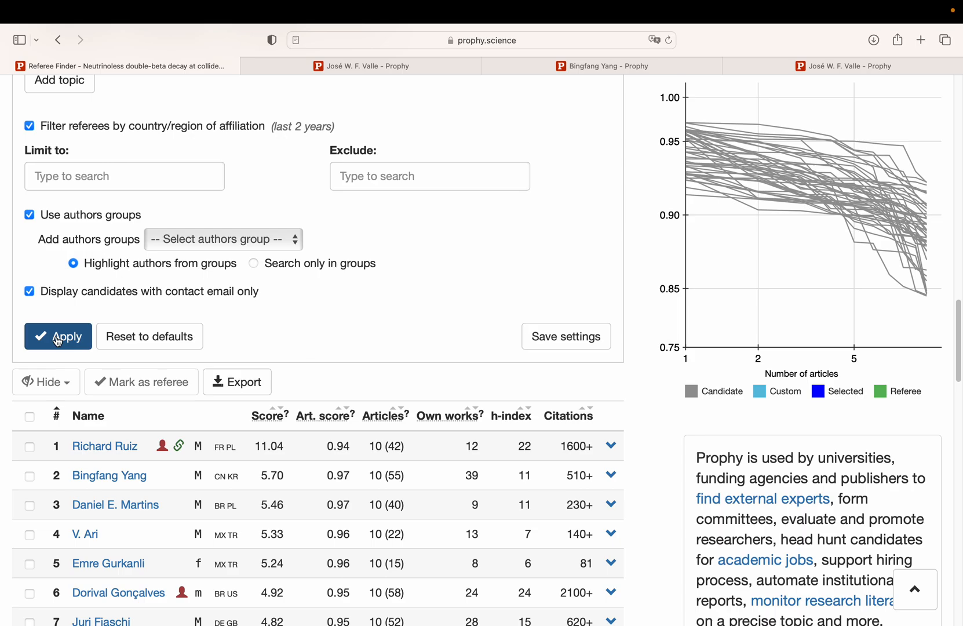
pyautogui.click(58, 336)
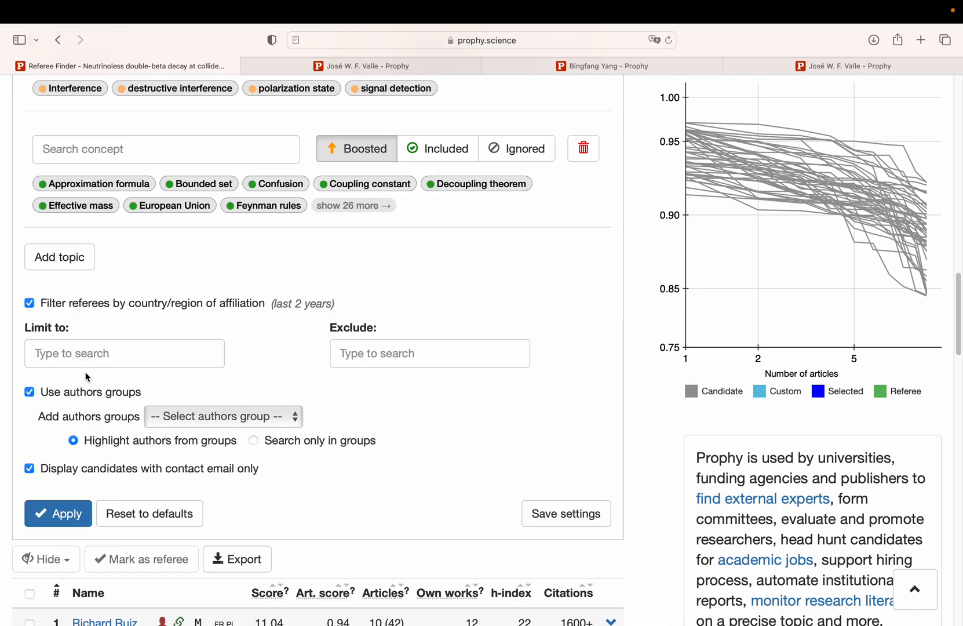
pyautogui.click(58, 514)
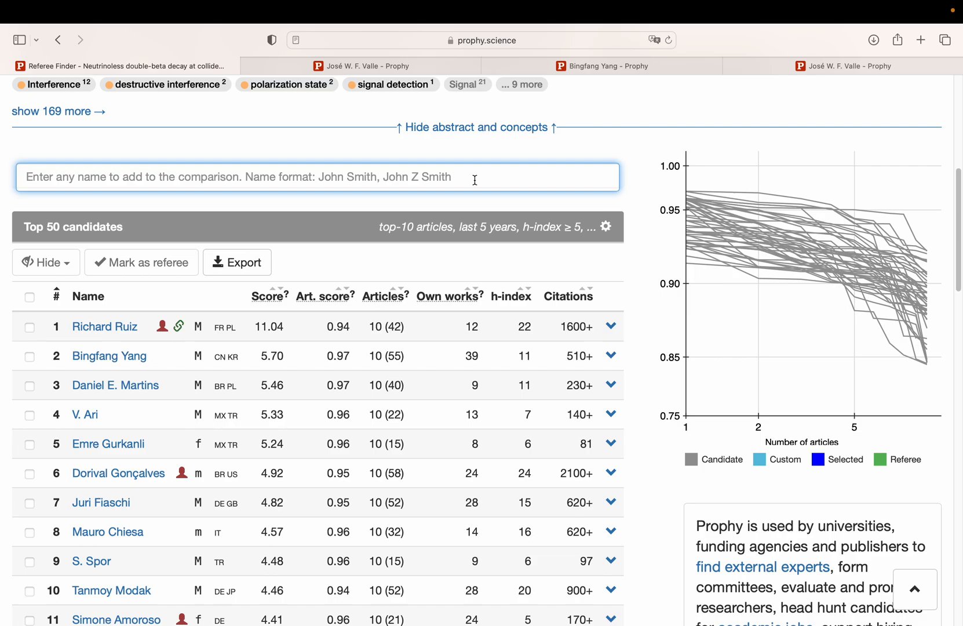
# Step: Find David Harvey (h-index 16, 57 articles) and add him to the comparison
pyautogui.write('David Harvey')
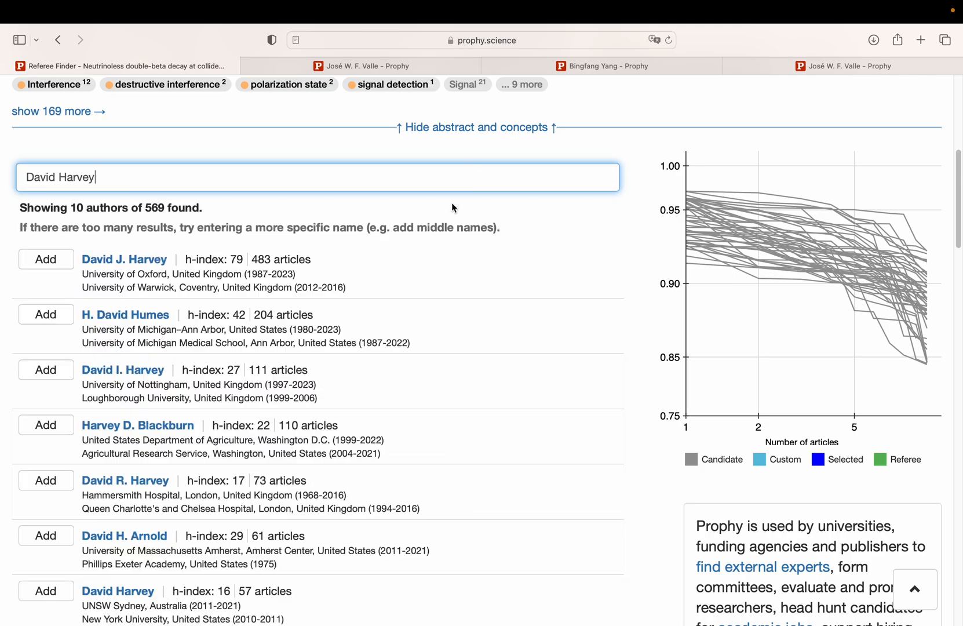
pyautogui.scroll(-3)
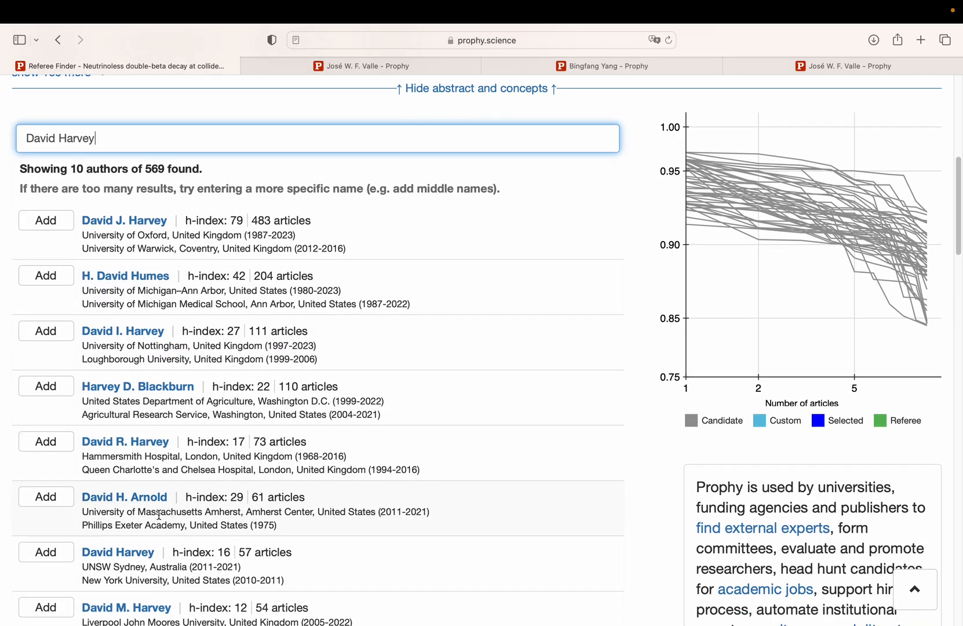
pyautogui.click(45, 552)
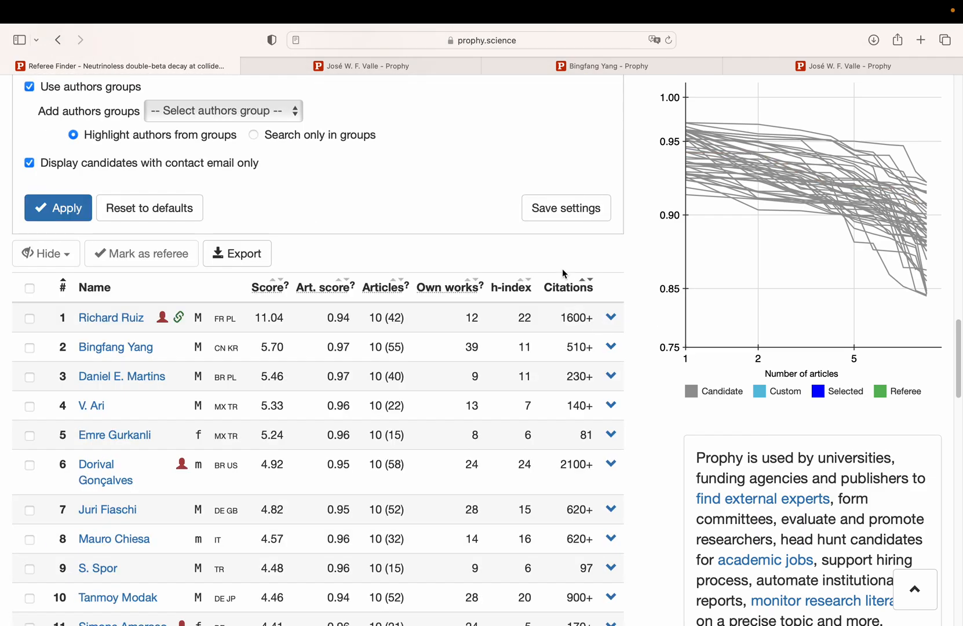
# Step: Save the current filter settings under the label 'teast Demo'
pyautogui.click(565, 208)
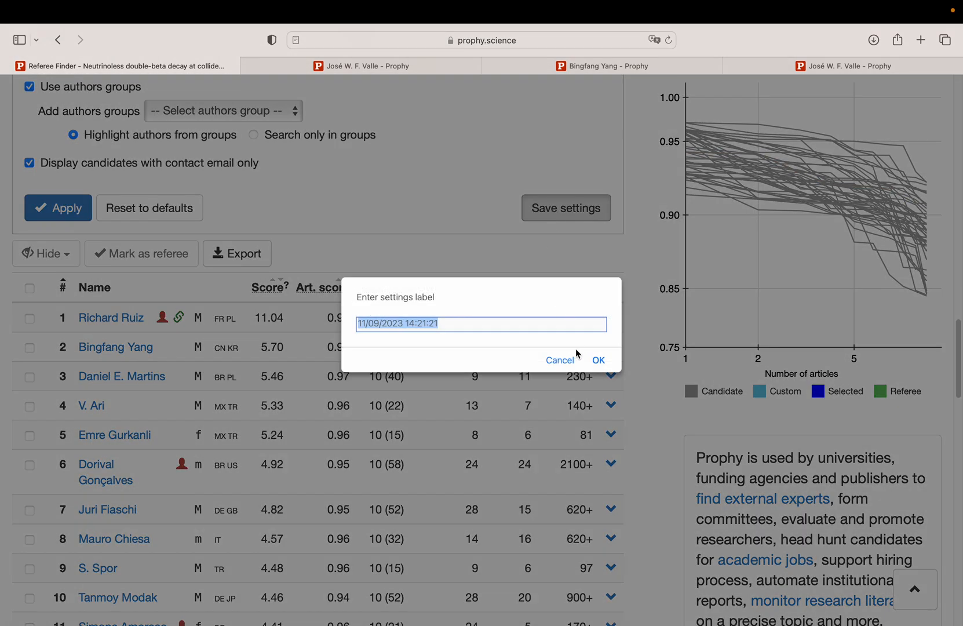
pyautogui.write('teast Demo')
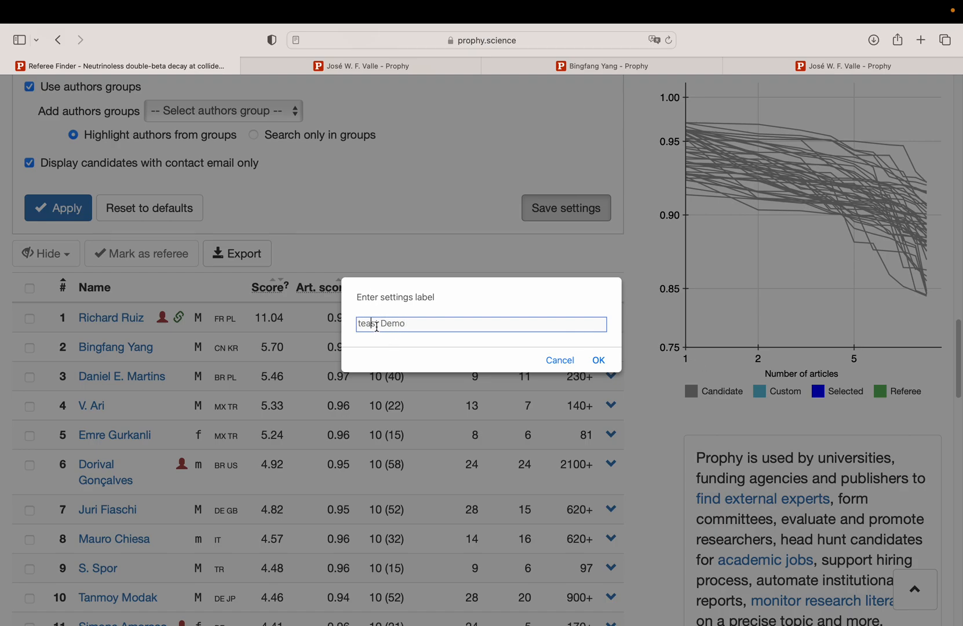
pyautogui.click(598, 360)
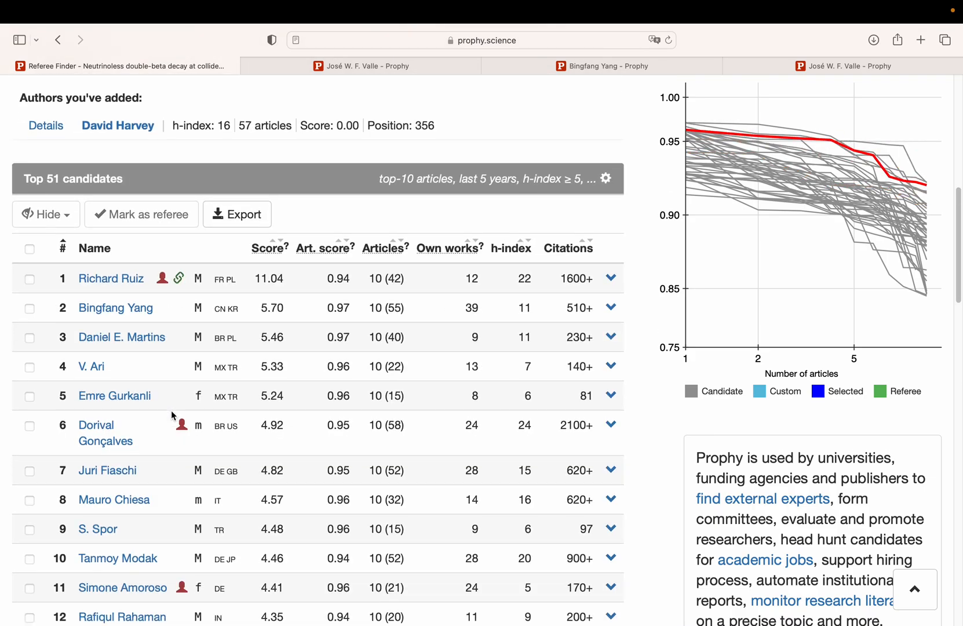
pyautogui.moveTo(122, 336)
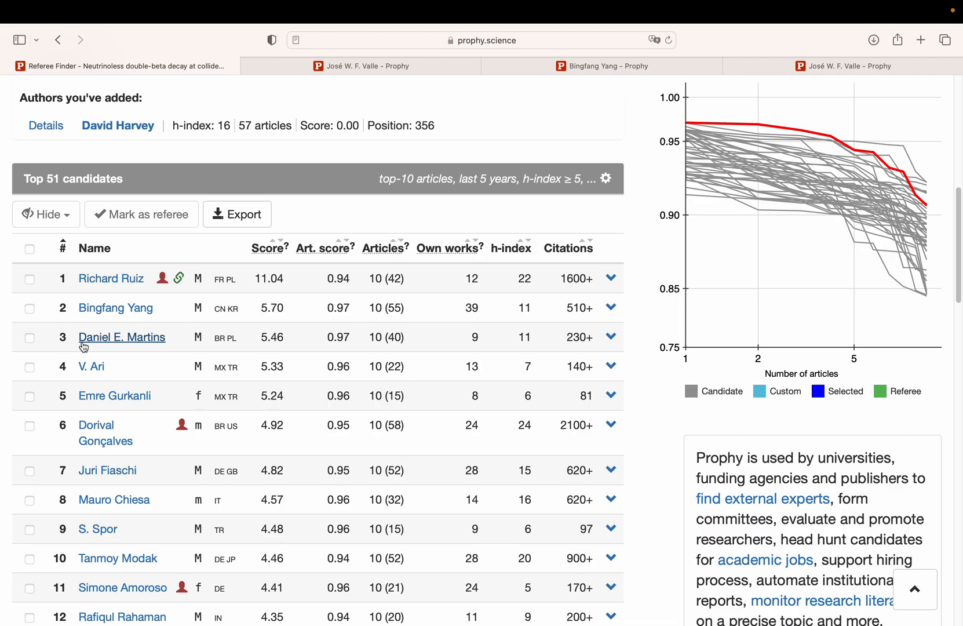
pyautogui.click(29, 337)
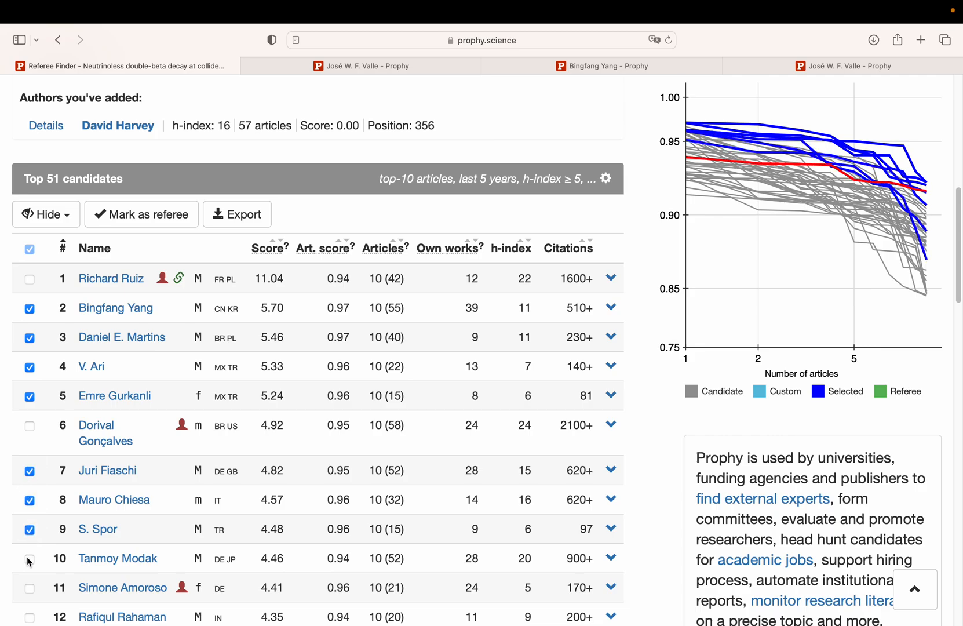
pyautogui.click(142, 214)
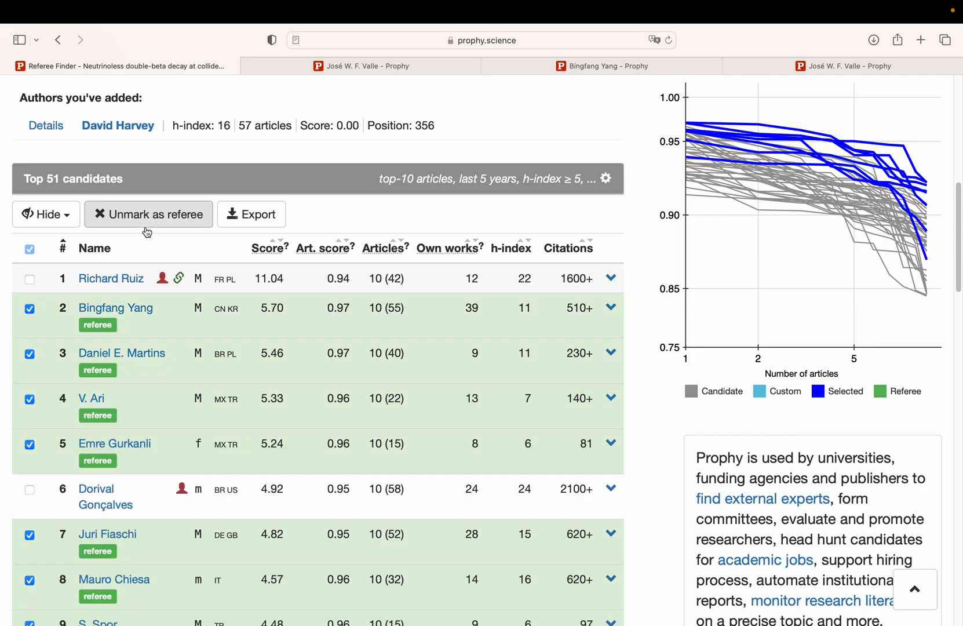
pyautogui.scroll(-3)
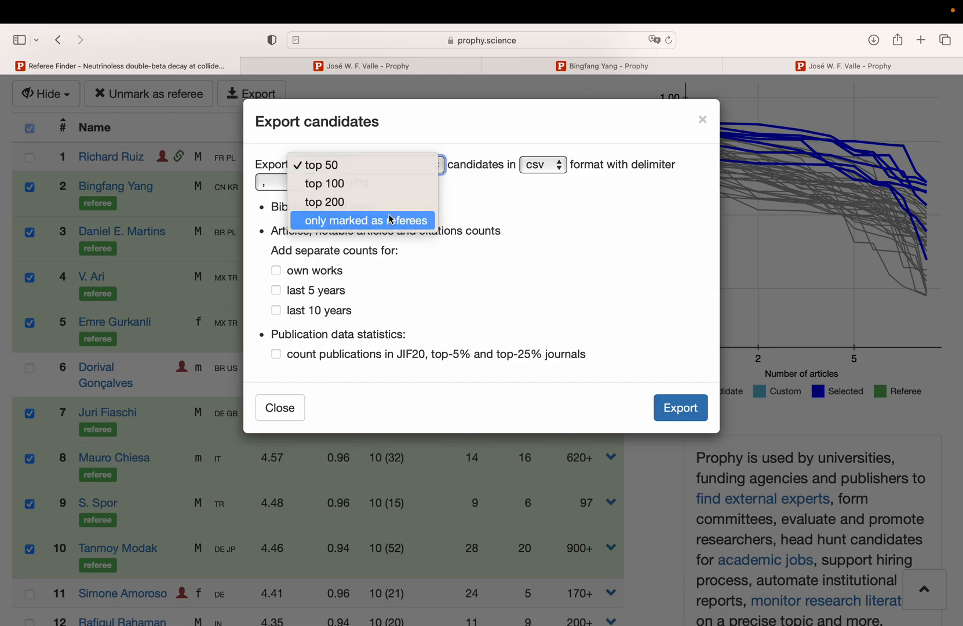
# Step: Limit the candidate export to only those marked as referees
pyautogui.click(364, 220)
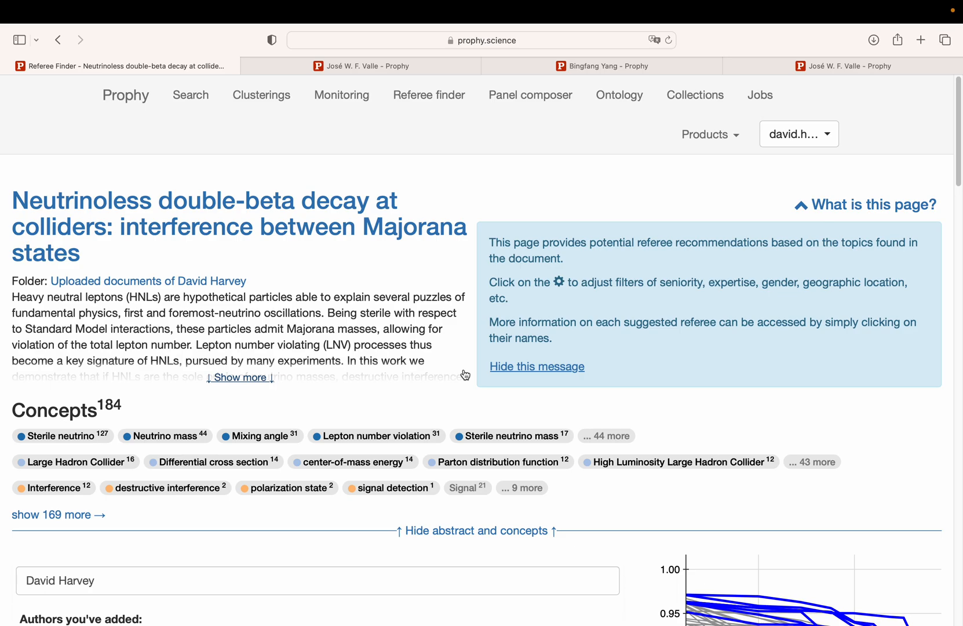
pyautogui.moveTo(462, 394)
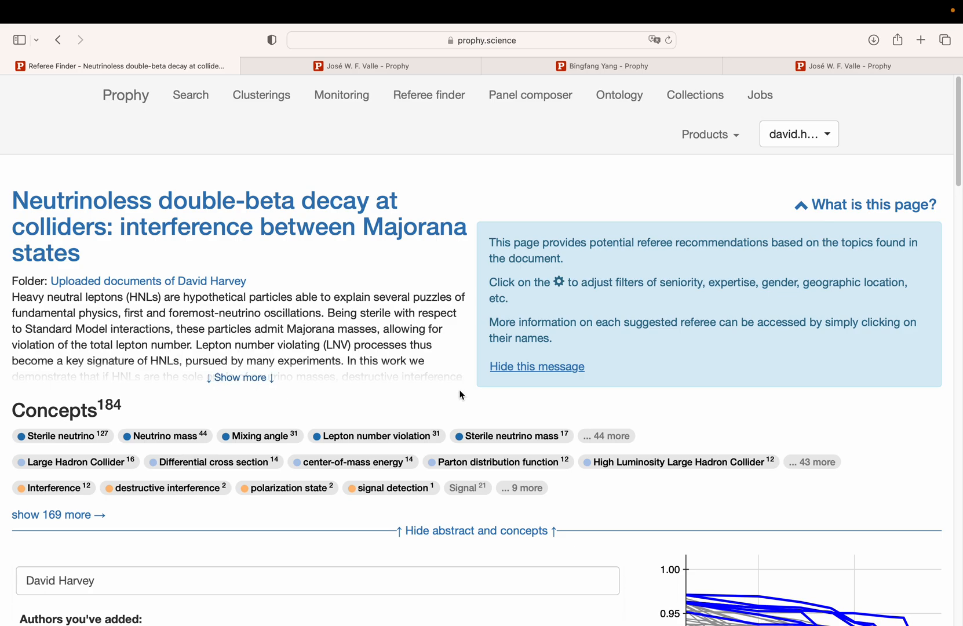